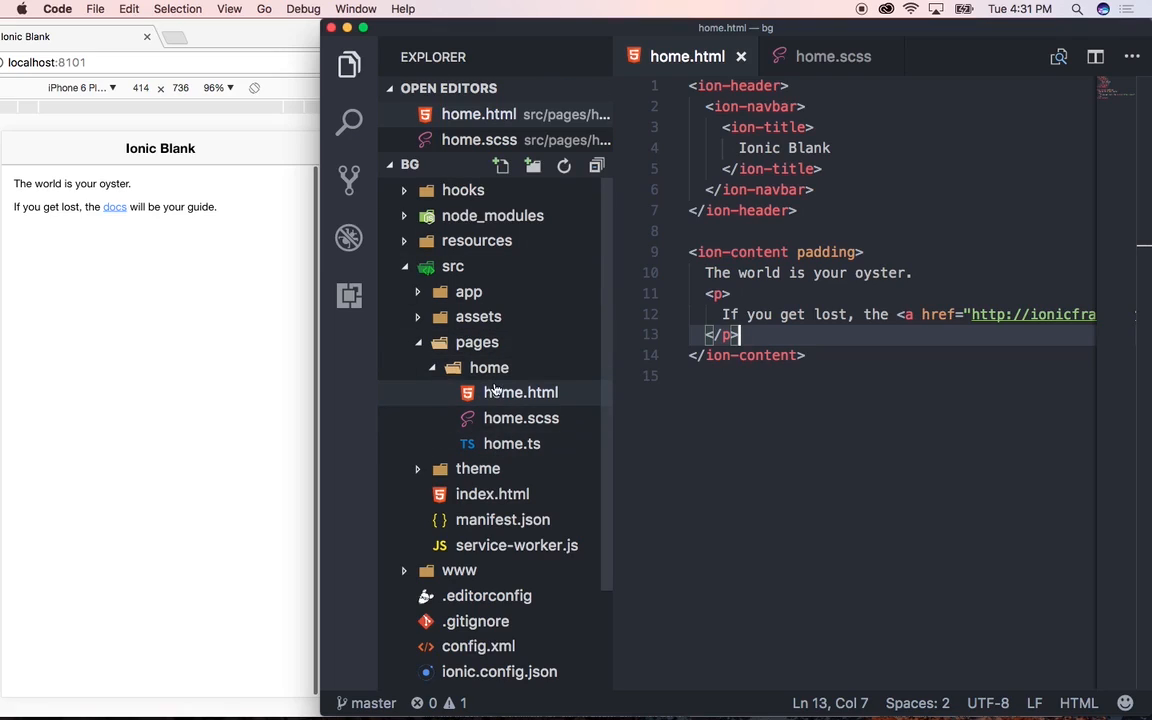
{"action": "mouse_move", "coordinate": [256, 380]}
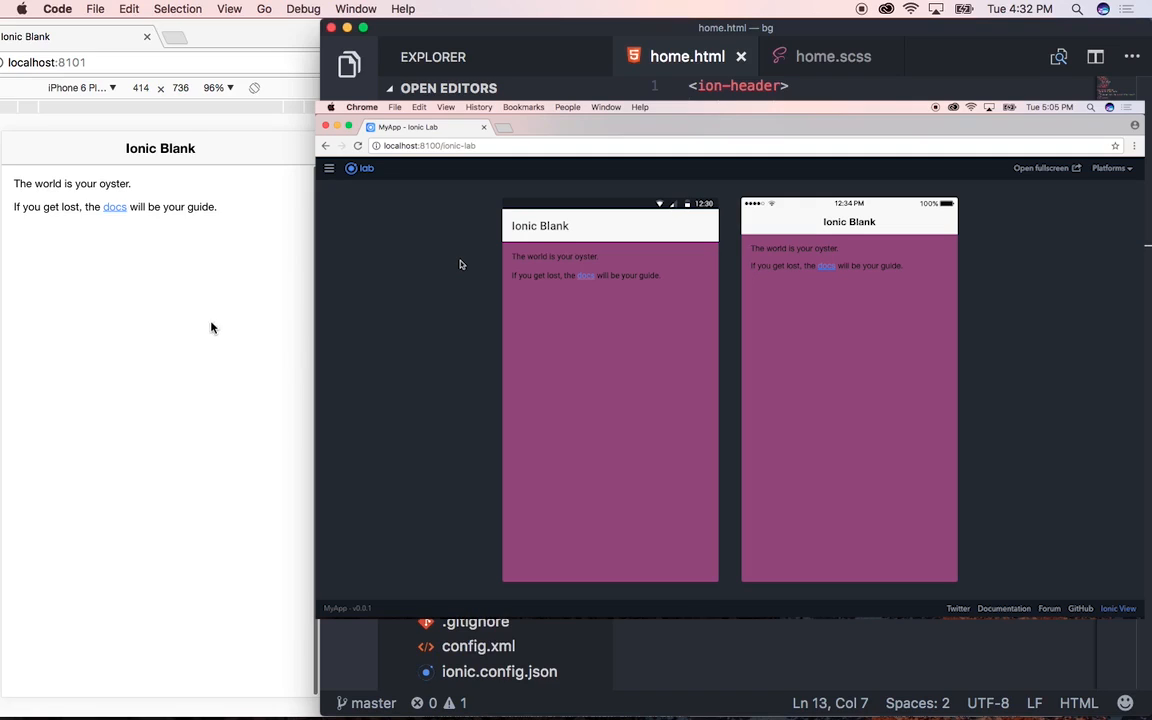
{"action": "mouse_move", "coordinate": [214, 332]}
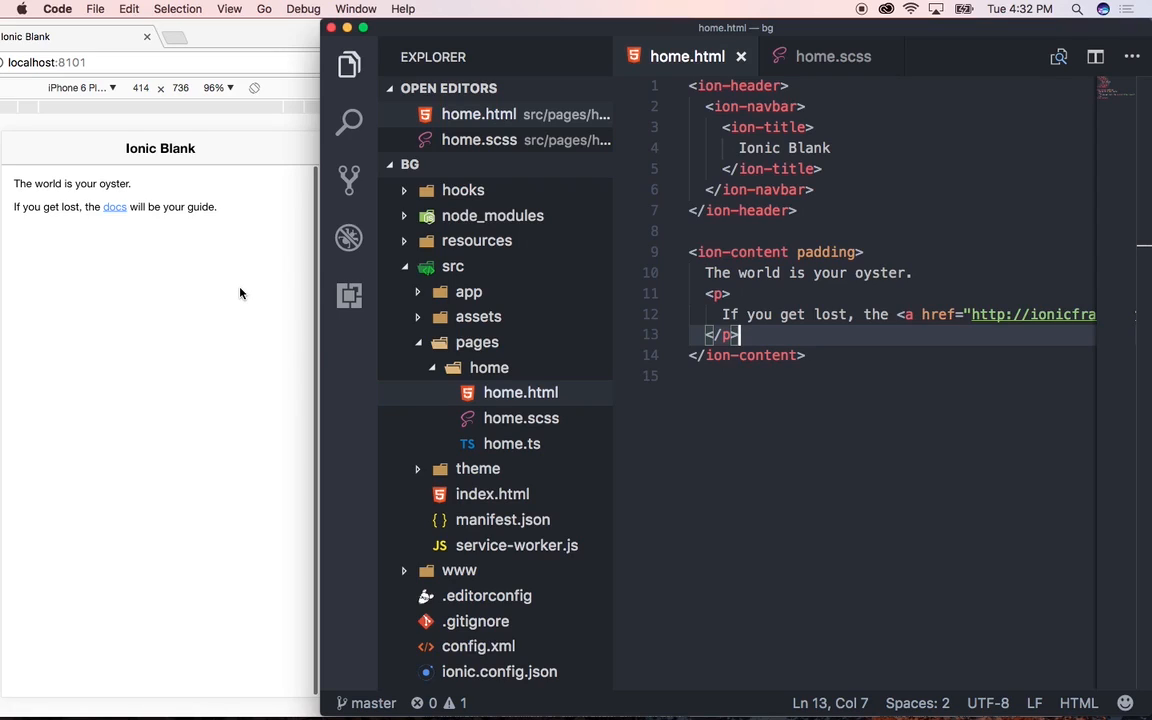
In home.scss, add ion-content { background: #904779 !important; } inside page-home
{"action": "left_click", "coordinate": [836, 56]}
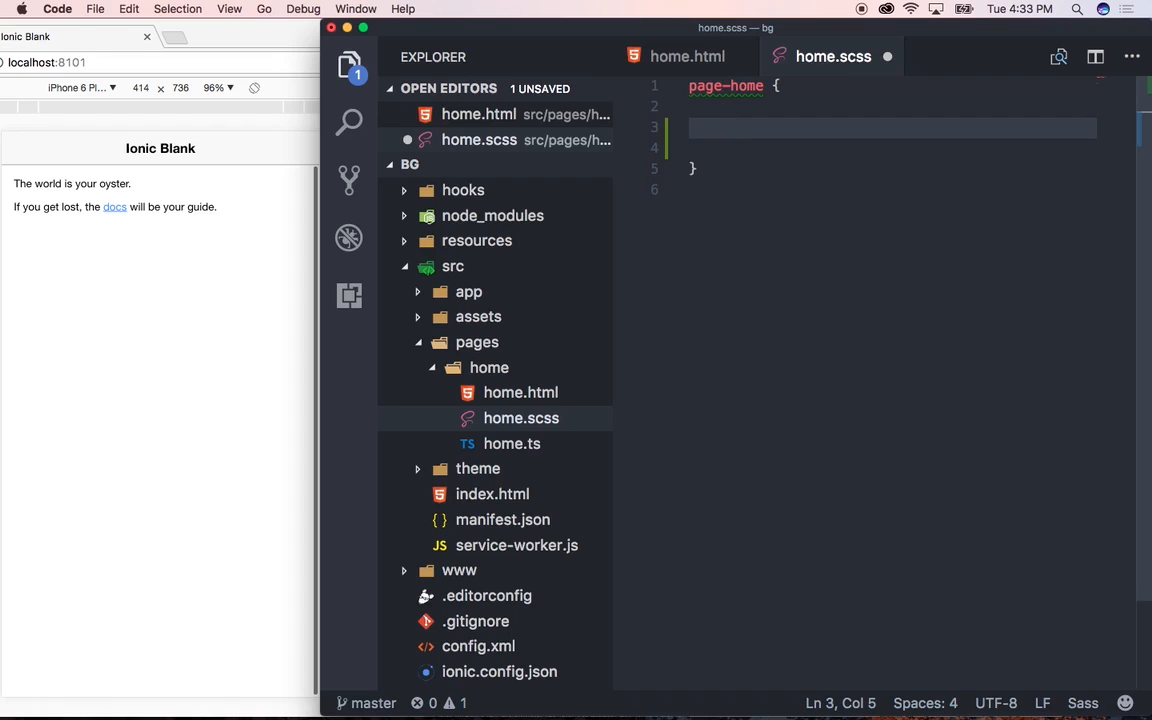
{"action": "type", "text": "ion-content"}
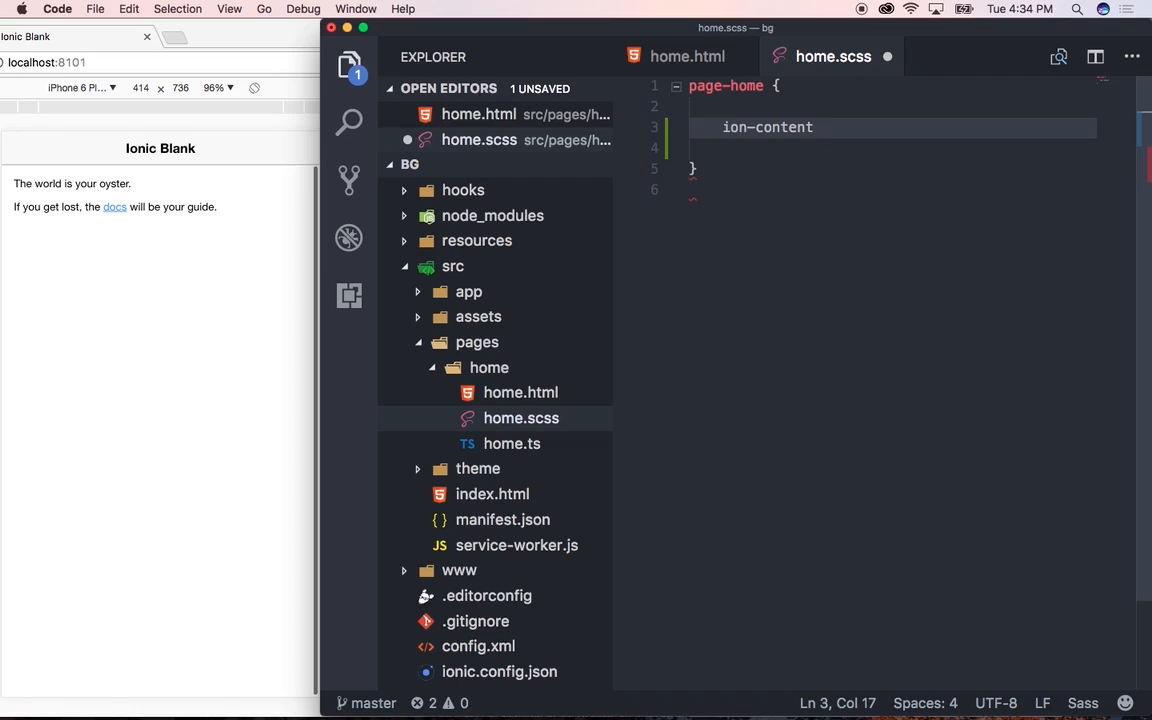
{"action": "type", "text": "{"}
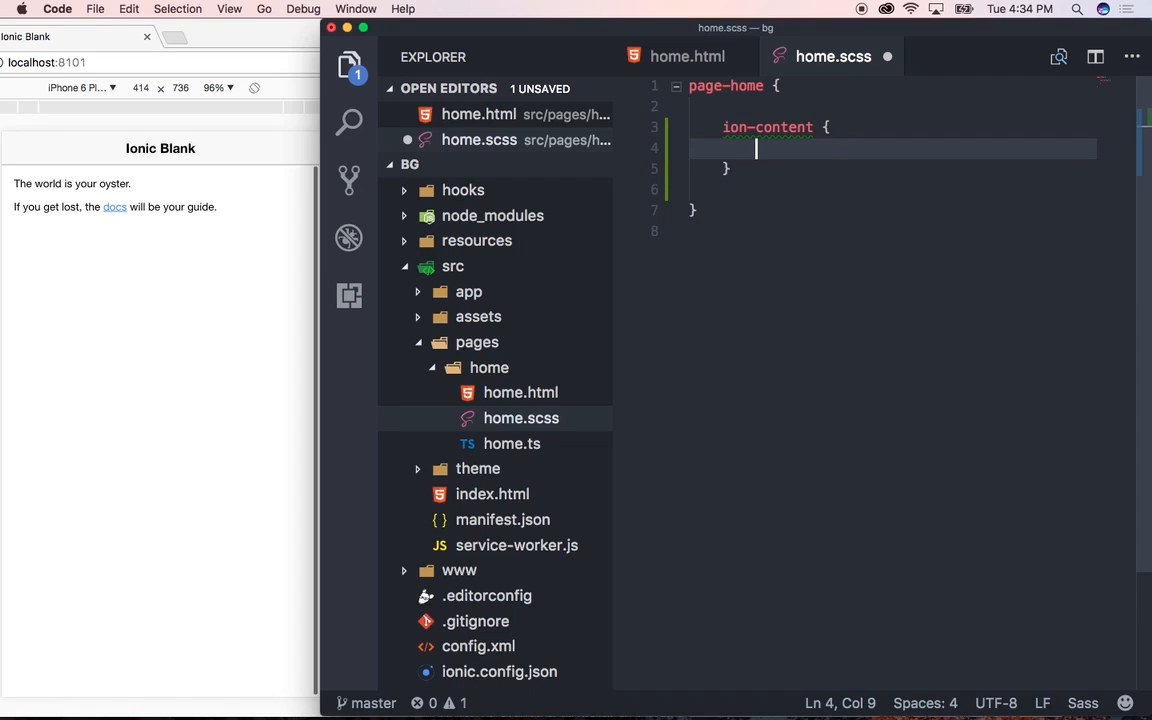
{"action": "type", "text": "background:"}
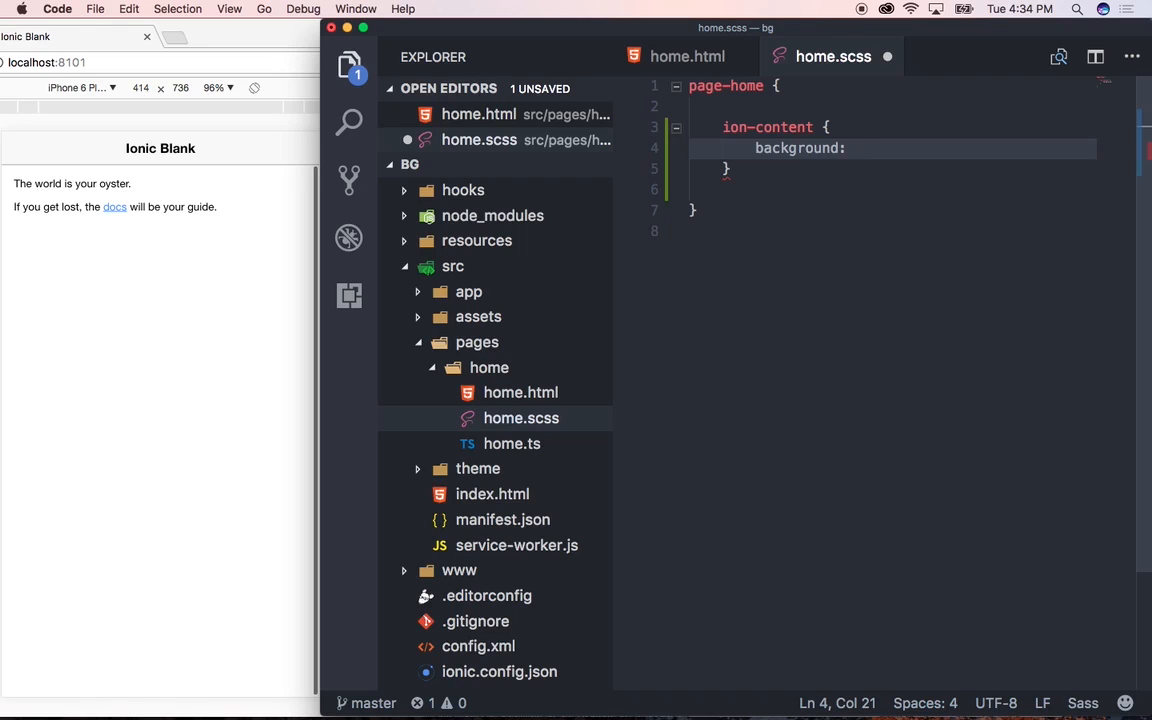
{"action": "type", "text": "#904779"}
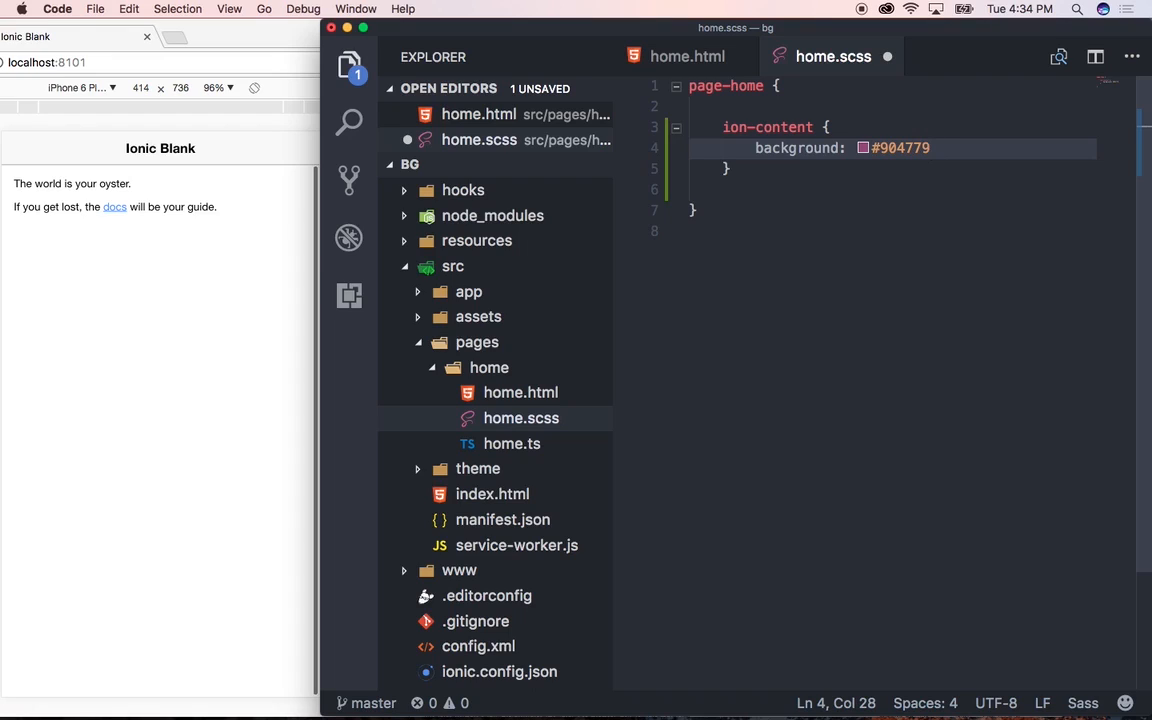
{"action": "type", "text": "!important"}
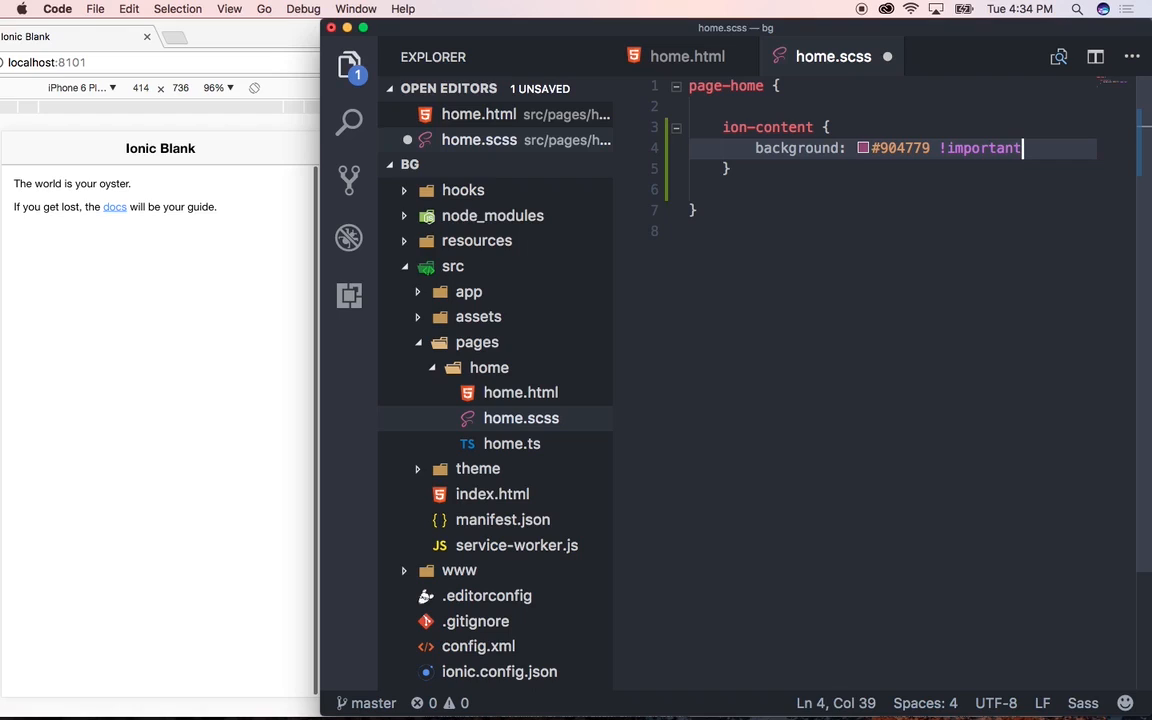
{"action": "type", "text": ";"}
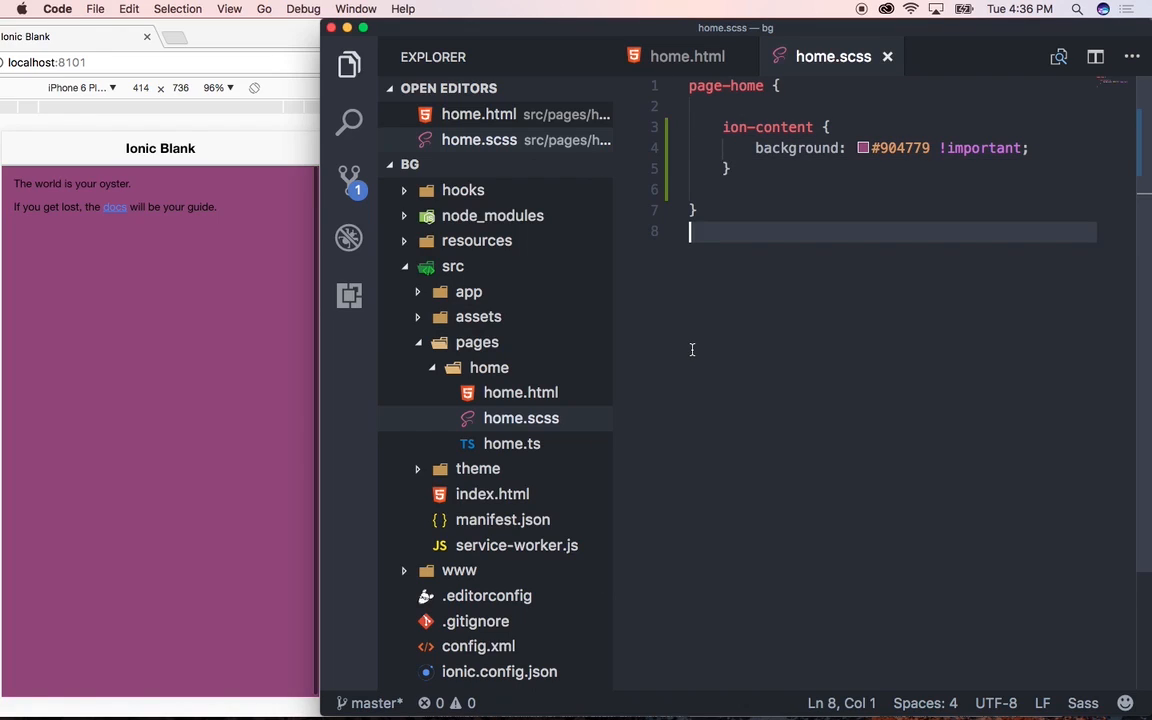
{"action": "mouse_move", "coordinate": [720, 264]}
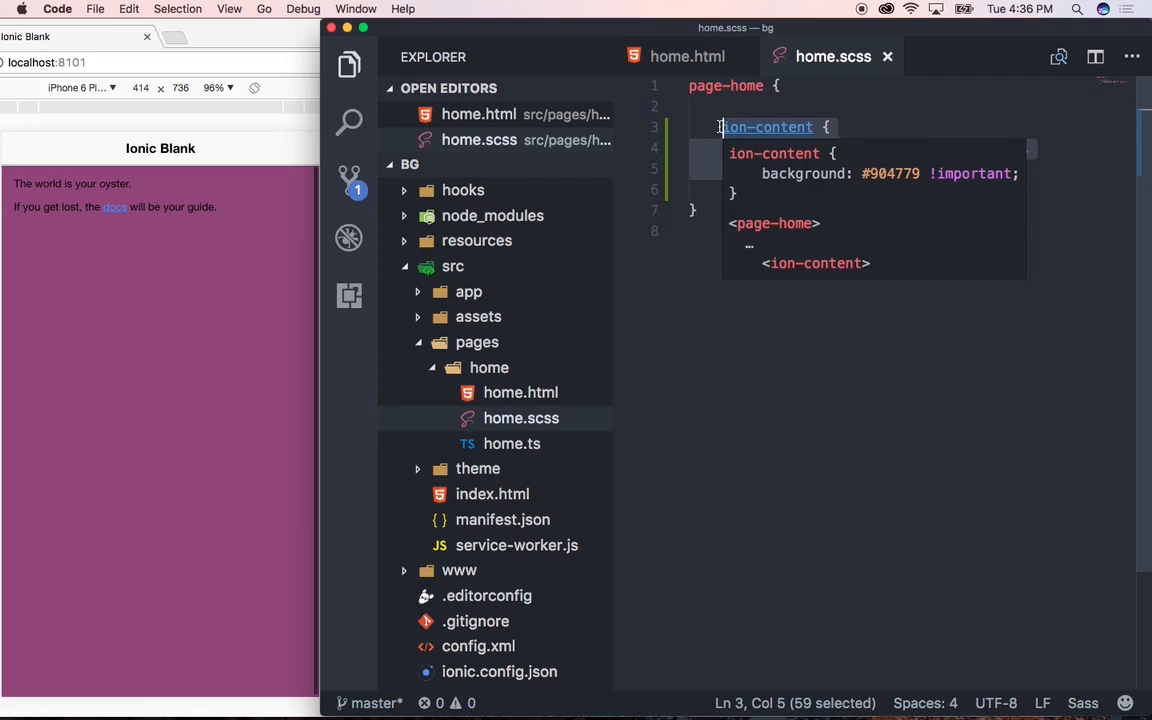
Comment out the ion-content rule and start .bg { background: linear-gradient(); }
{"action": "key", "text": "Cmd+/"}
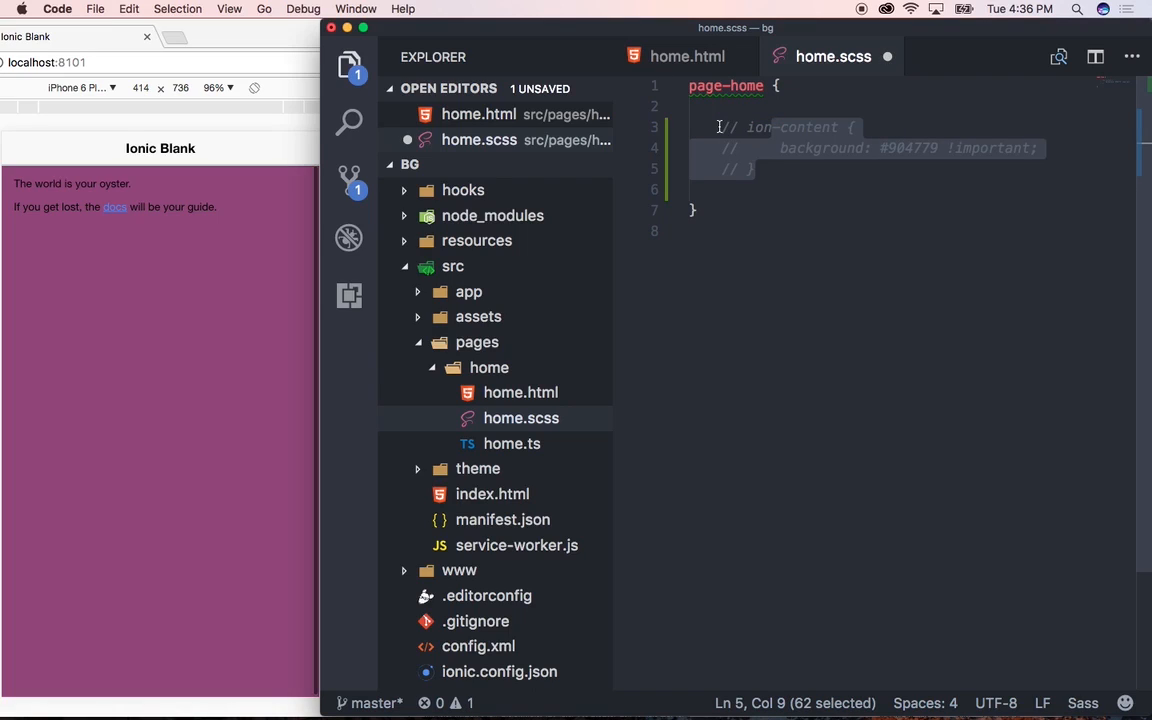
{"action": "type", "text": ".b"}
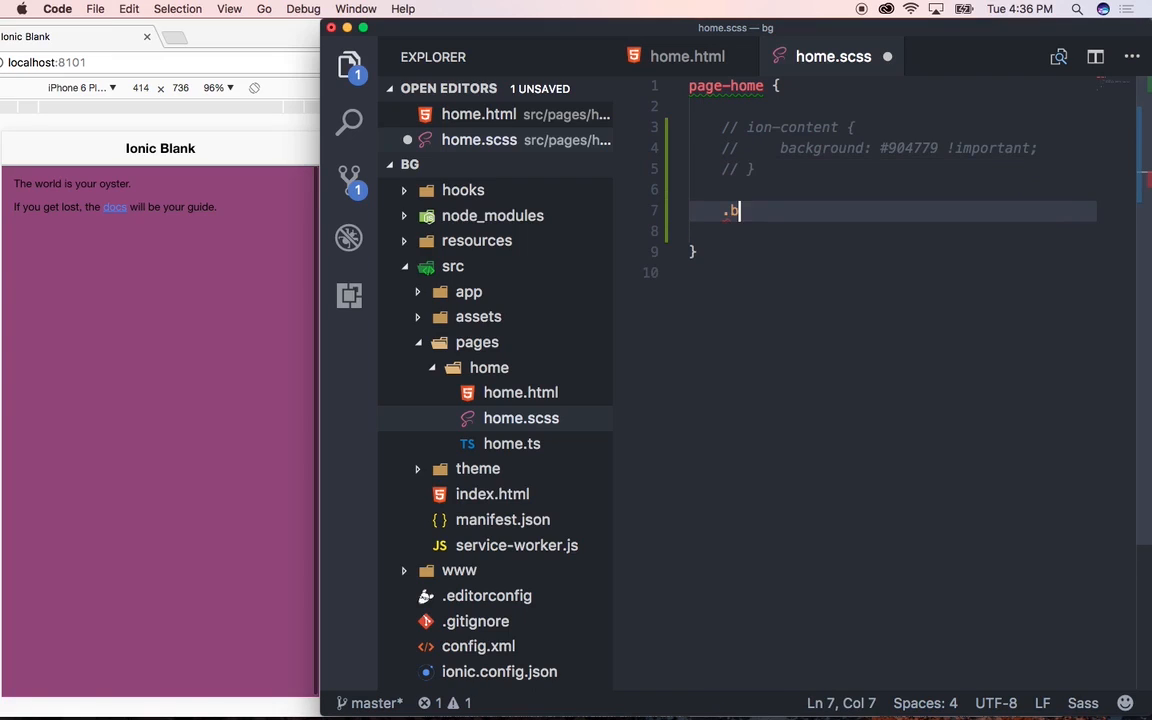
{"action": "type", "text": "g"}
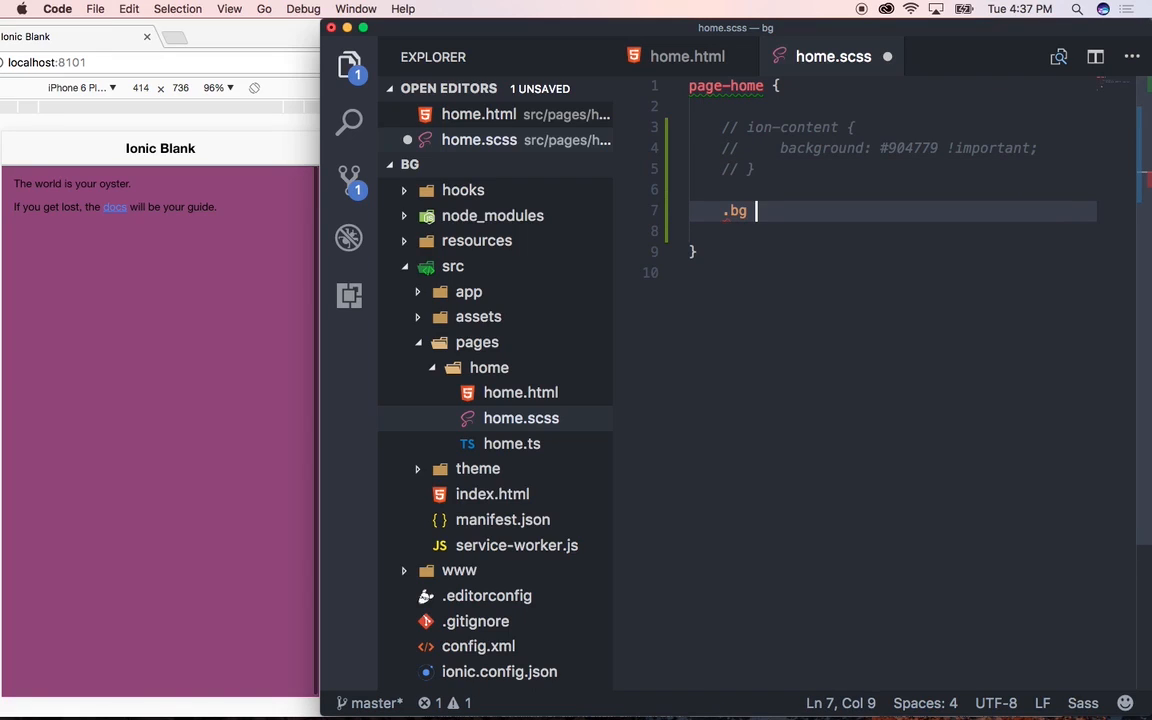
{"action": "type", "text": "{"}
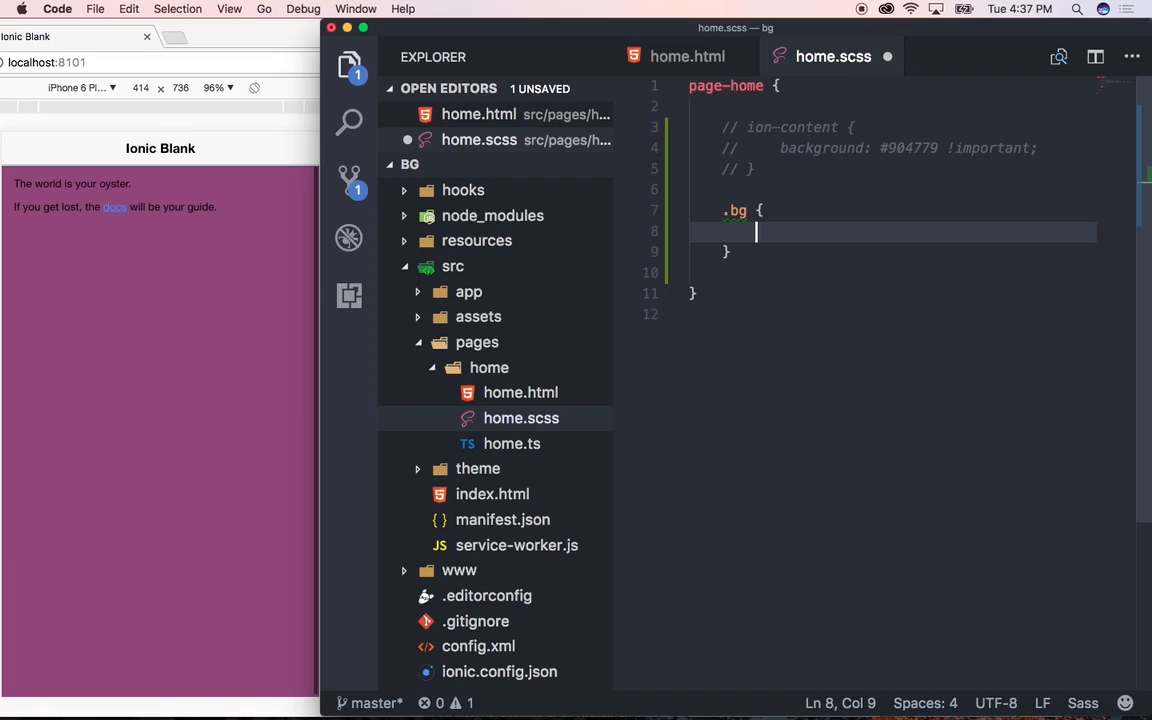
{"action": "type", "text": "background:"}
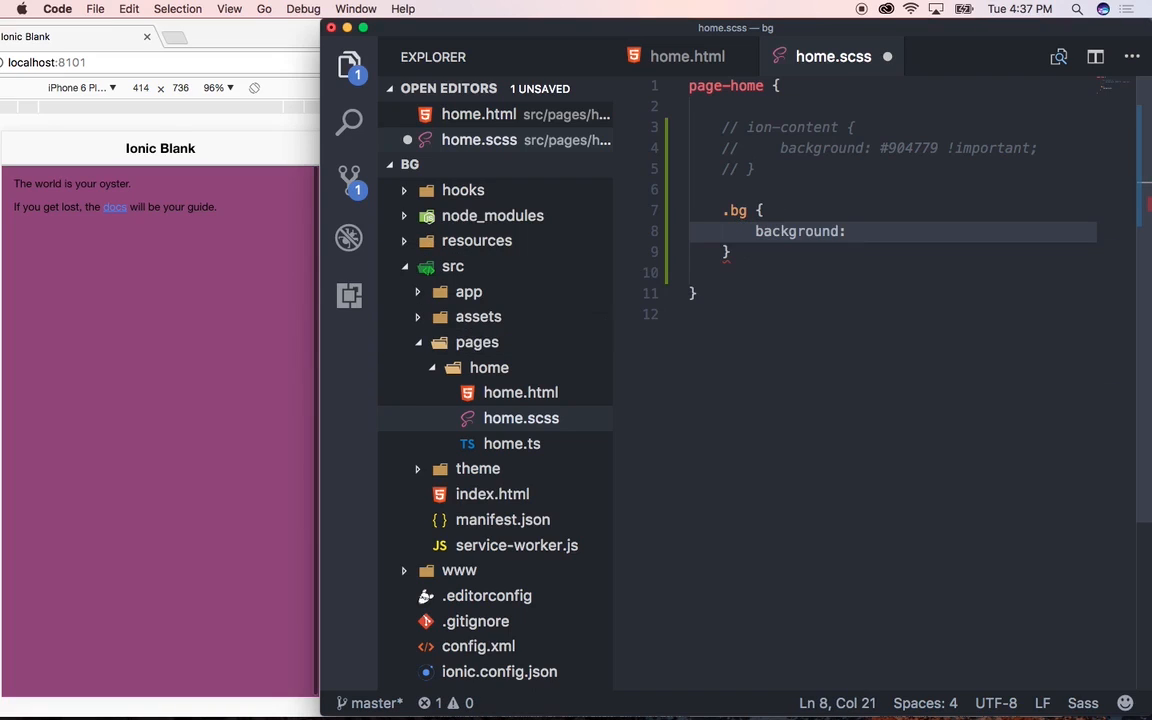
{"action": "type", "text": "linear-gradient()"}
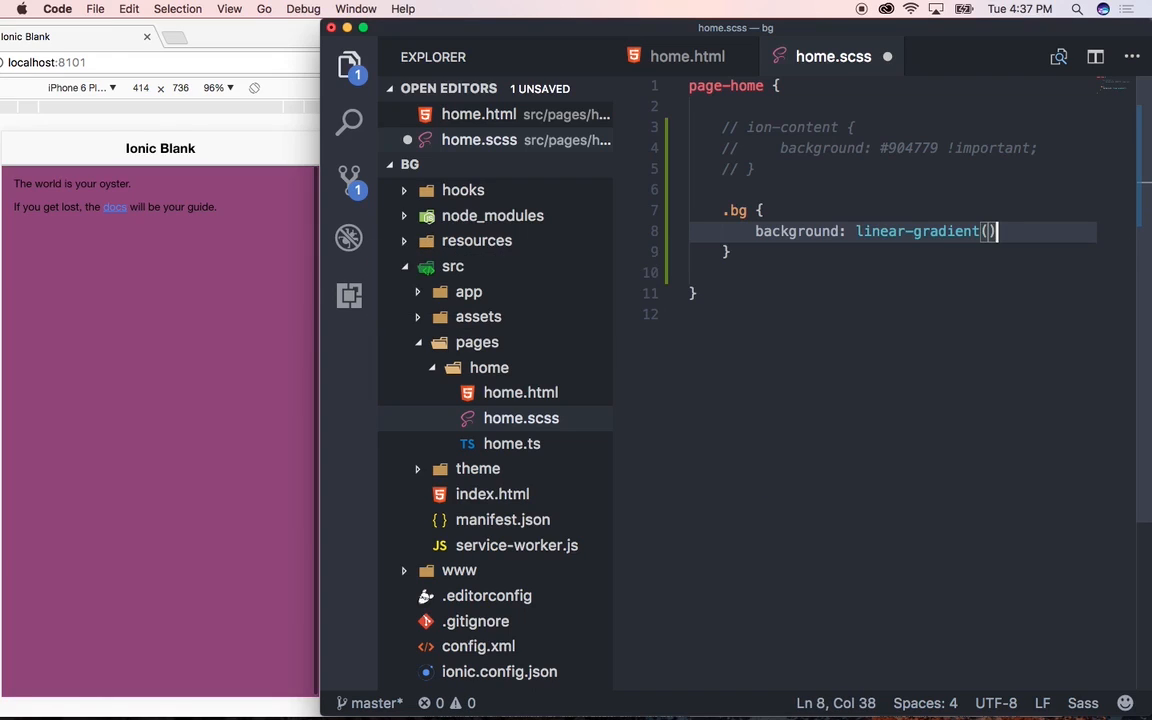
{"action": "key", "text": "Left"}
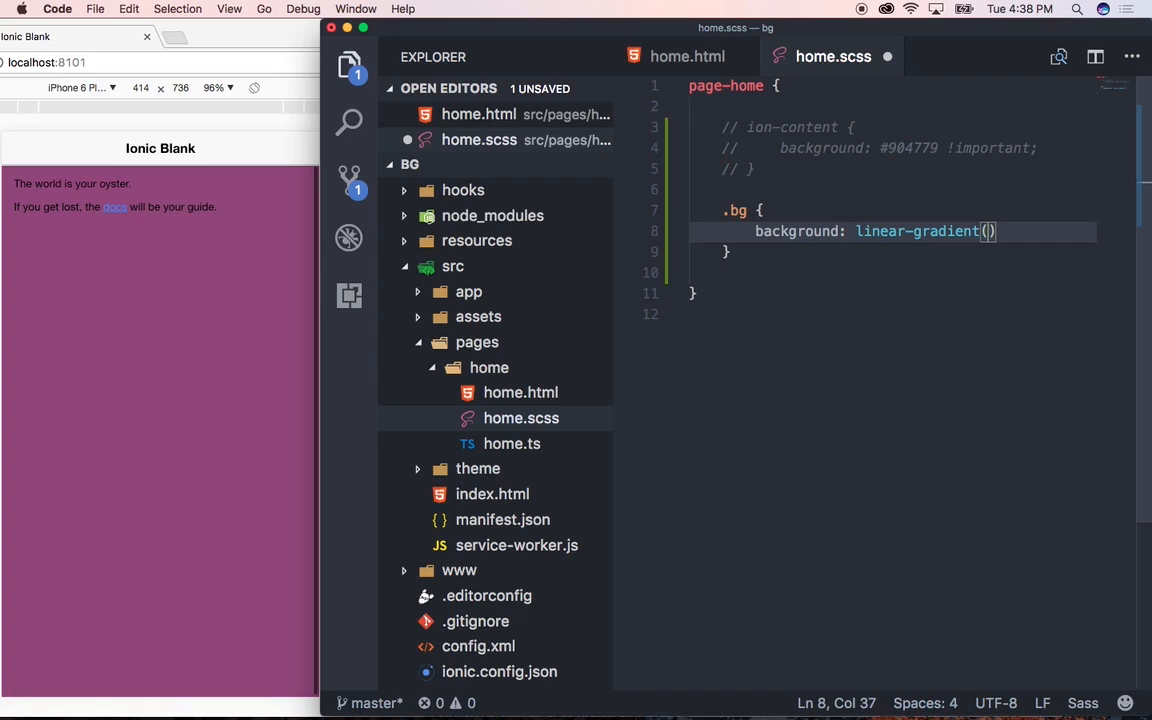
Complete the .bg gradient as linear-gradient(to bottom, #904779 0%, #fff 100%);
{"action": "type", "text": "to"}
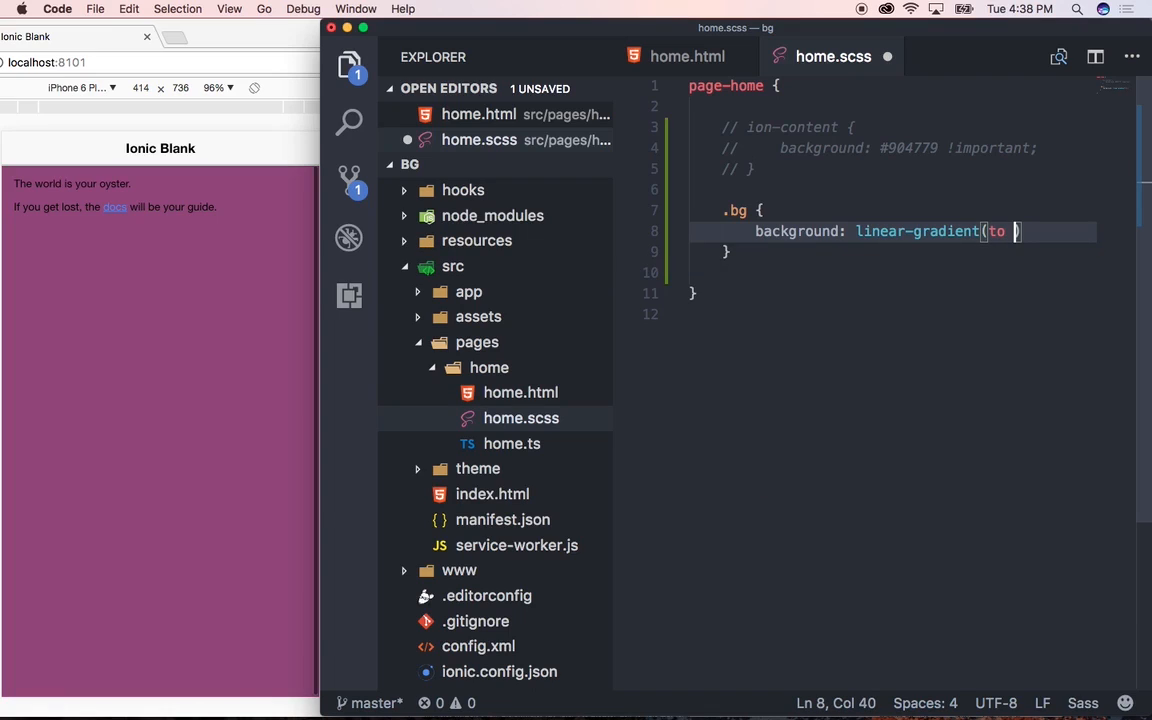
{"action": "type", "text": "bottom,"}
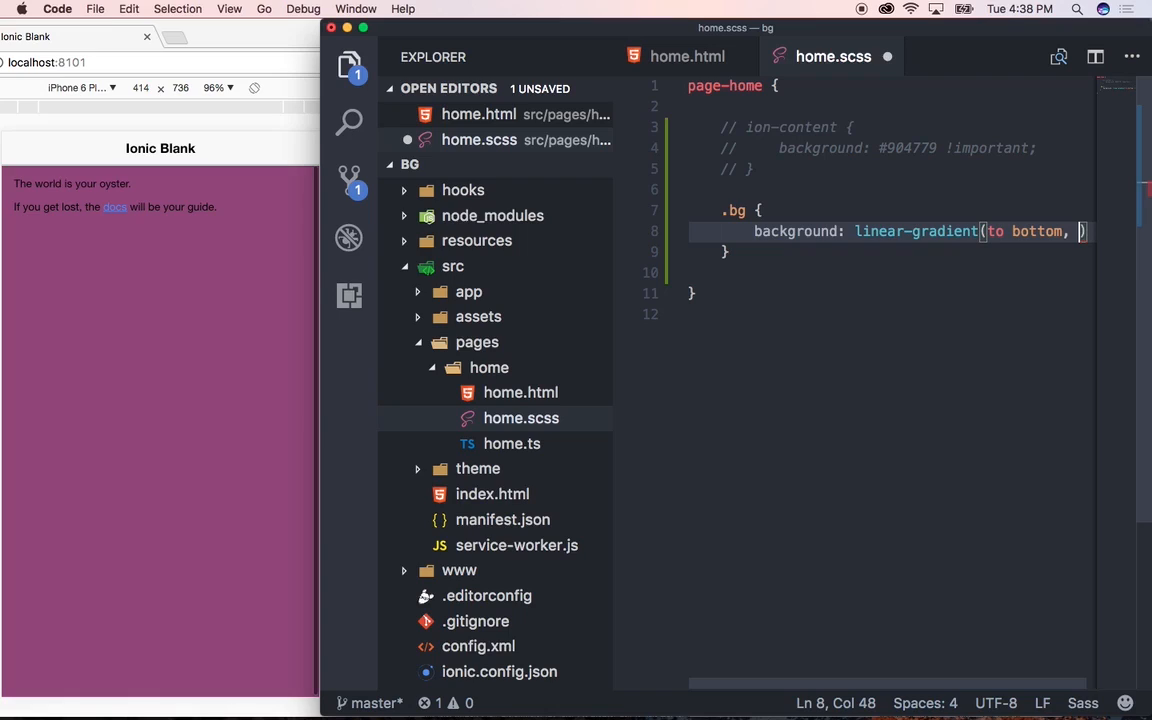
{"action": "type", "text": "#904779 0%,"}
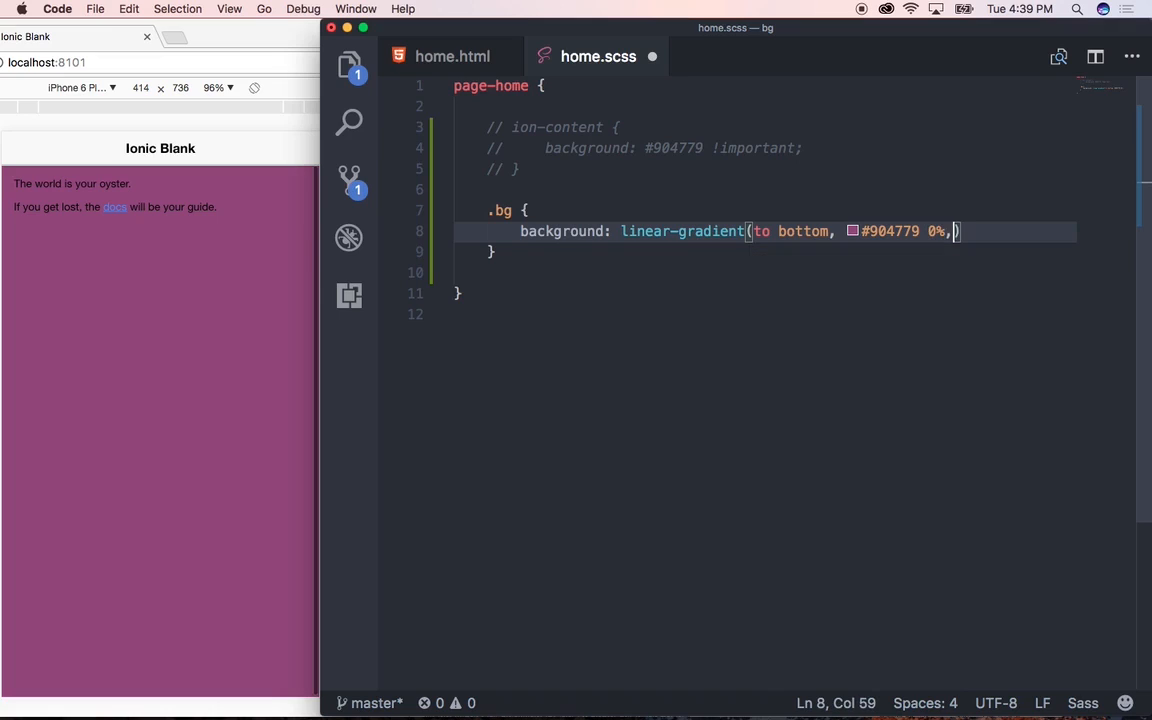
{"action": "type", "text": "\" \""}
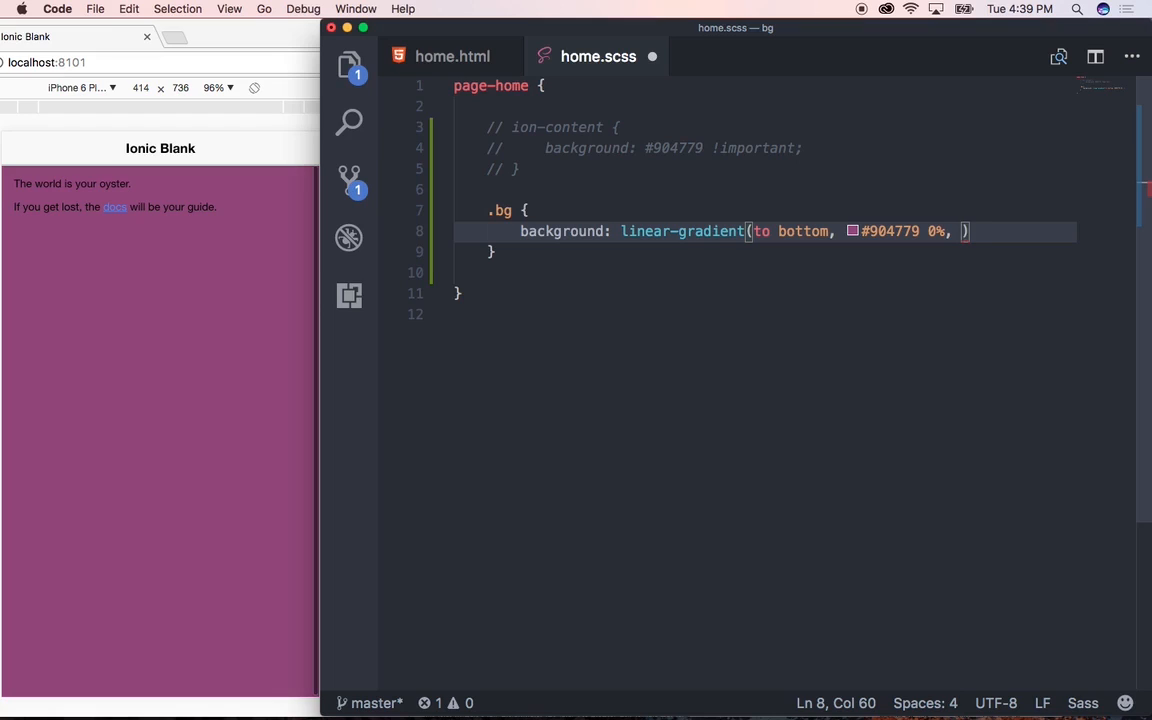
{"action": "type", "text": "#fff"}
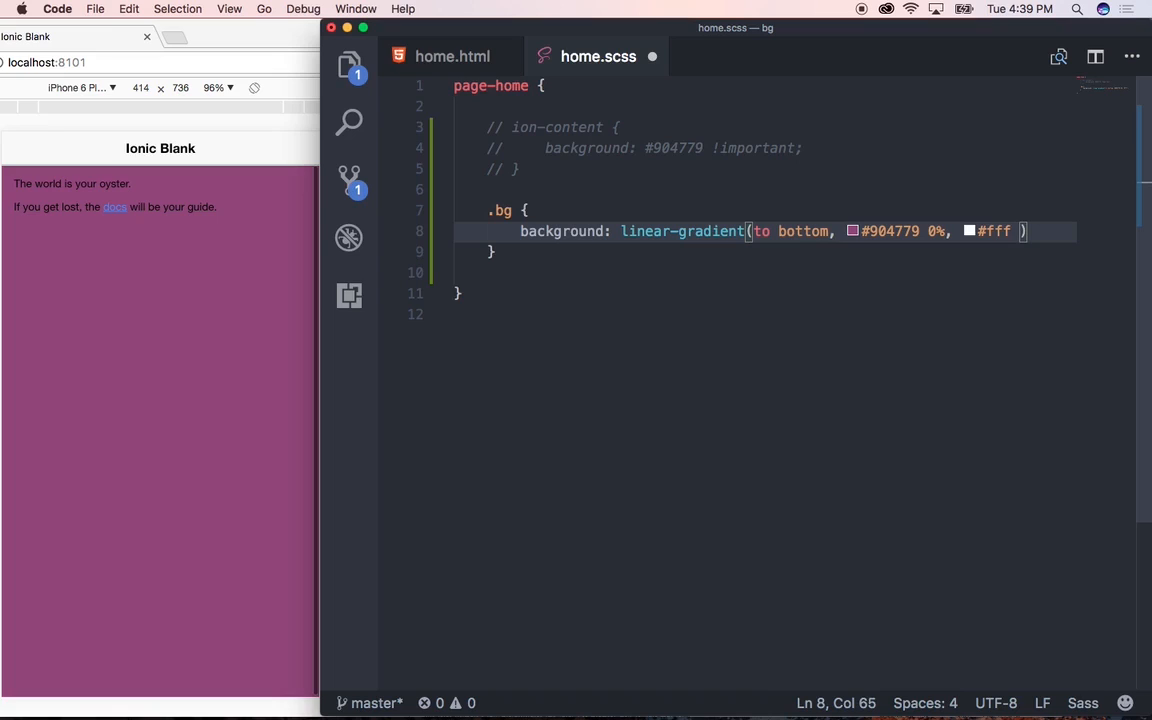
{"action": "type", "text": "100%"}
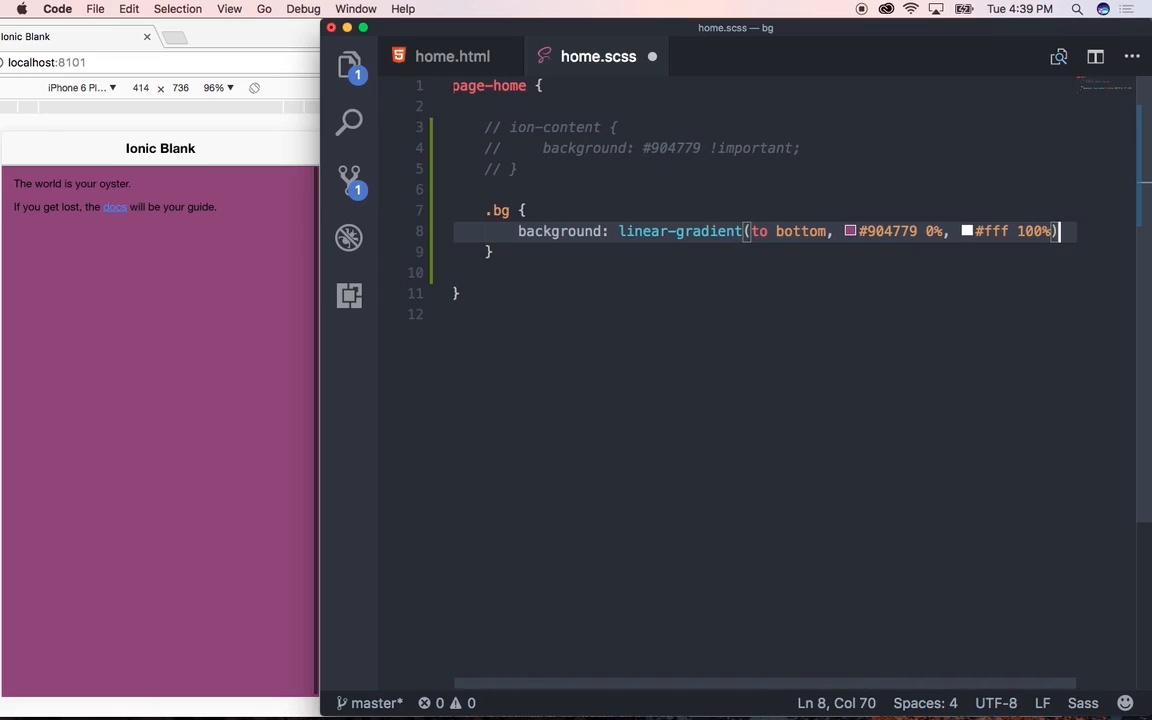
{"action": "type", "text": ";"}
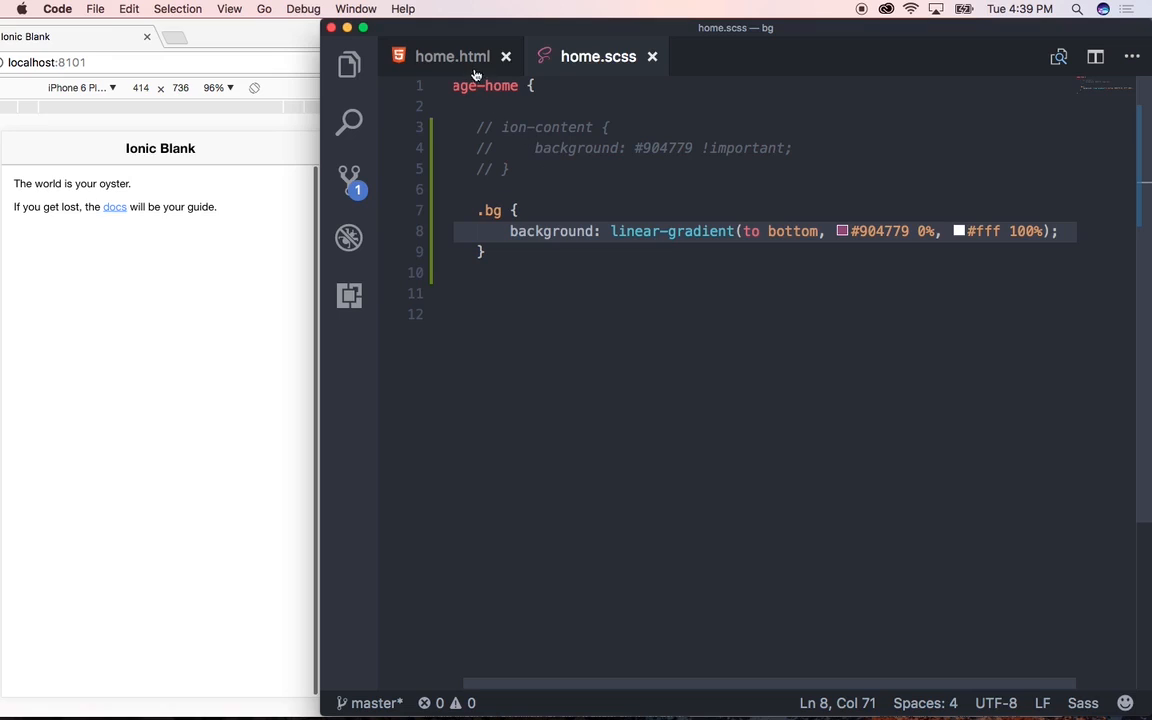
In home.html, add class="bg" to ion-content so the preview shows the gradient
{"action": "left_click", "coordinate": [452, 56]}
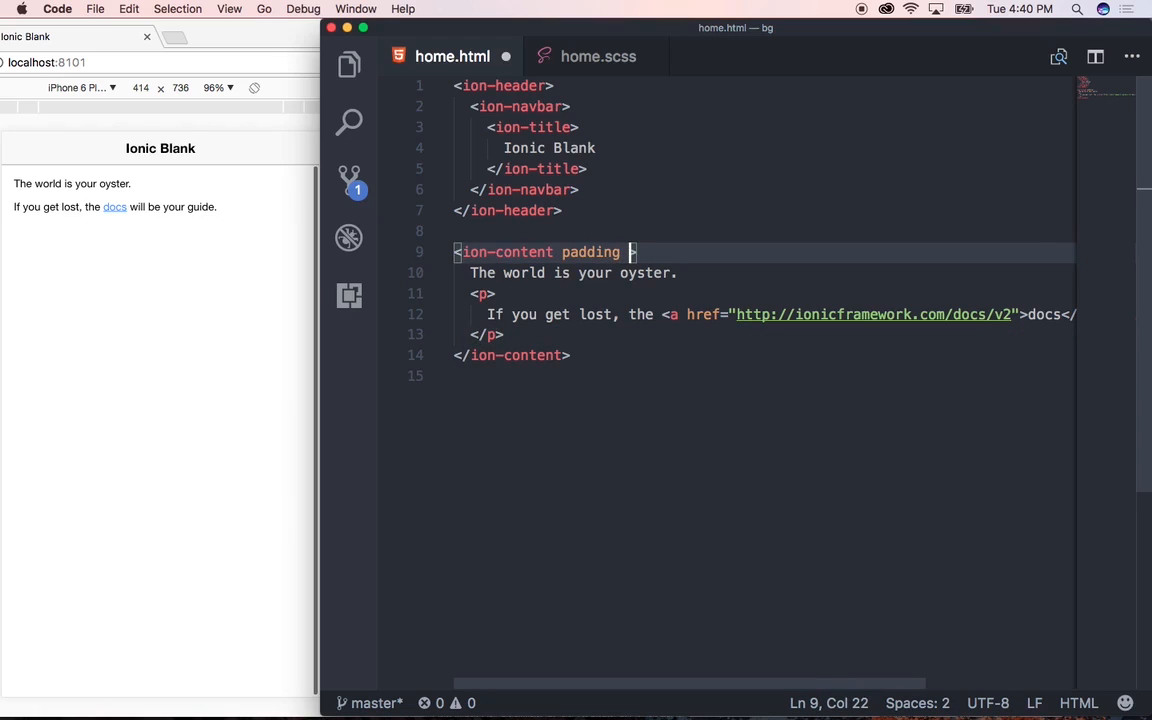
{"action": "type", "text": "class="}
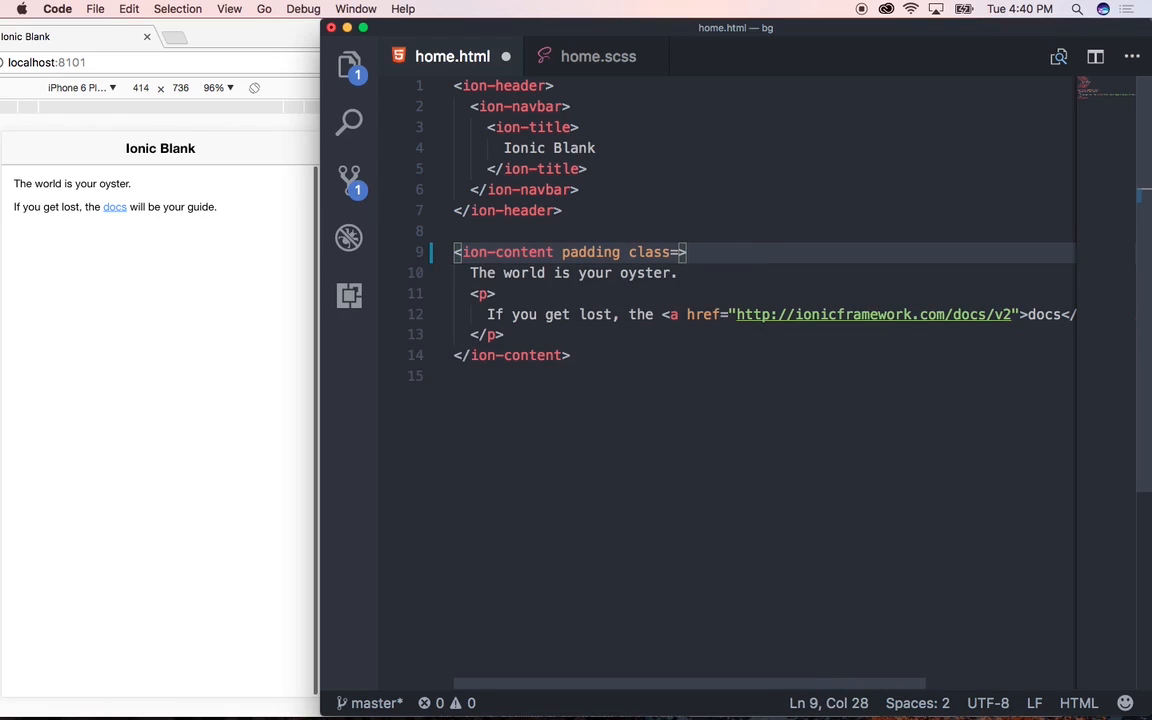
{"action": "type", "text": "\"bg\""}
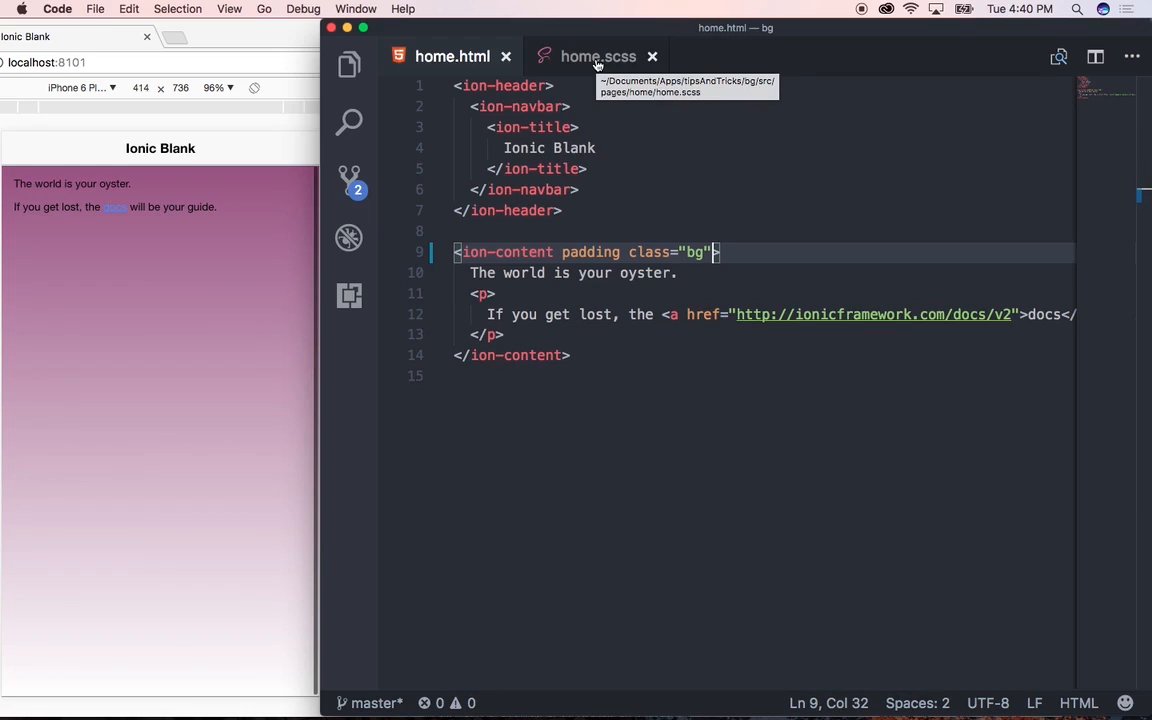
{"action": "left_click", "coordinate": [610, 56]}
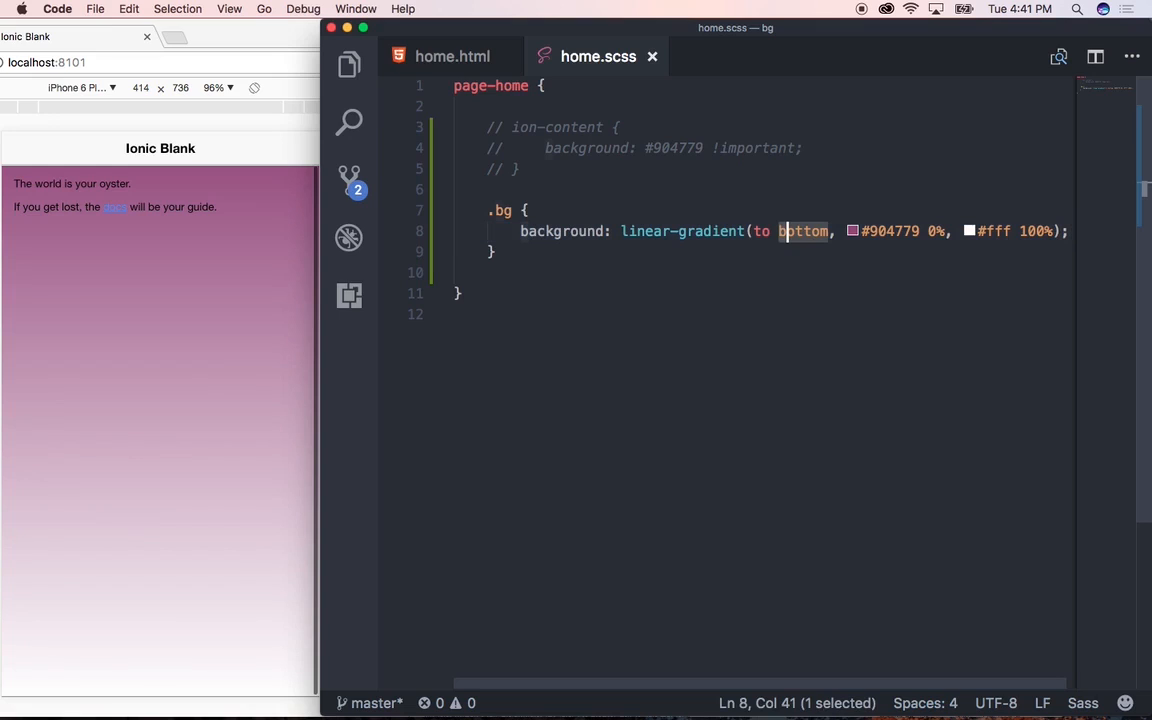
Change the .bg gradient direction from bottom to top, then left, then right, saving each time
{"action": "double_click", "coordinate": [804, 232]}
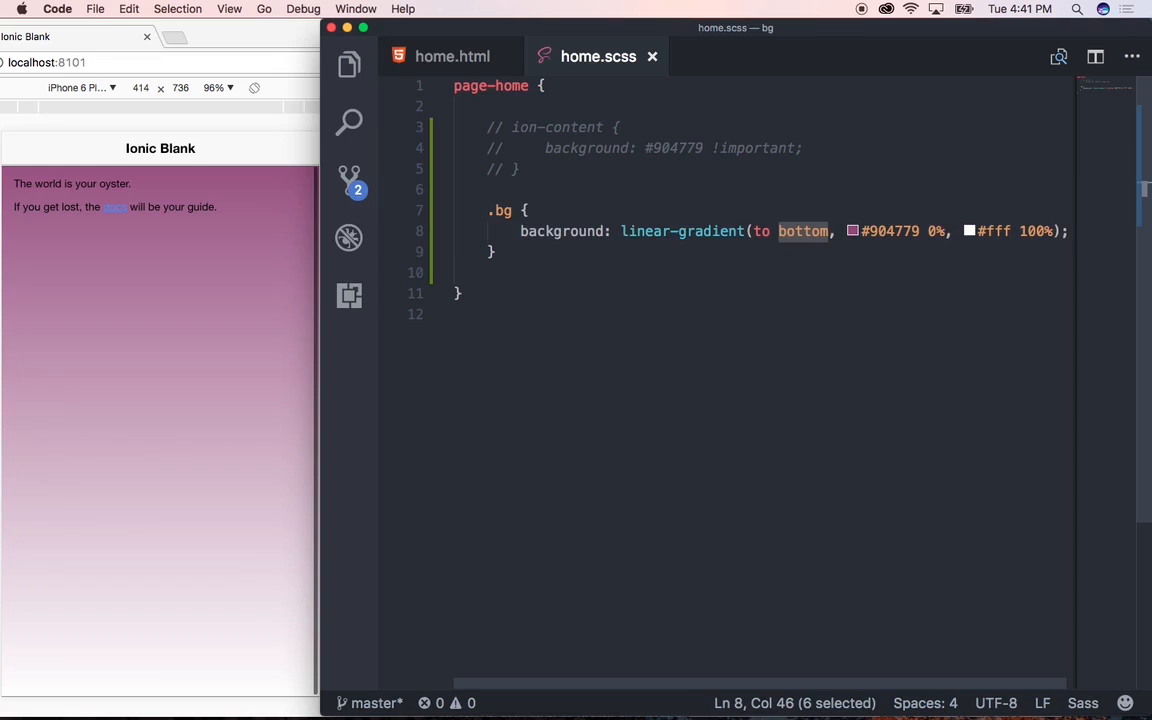
{"action": "type", "text": "top"}
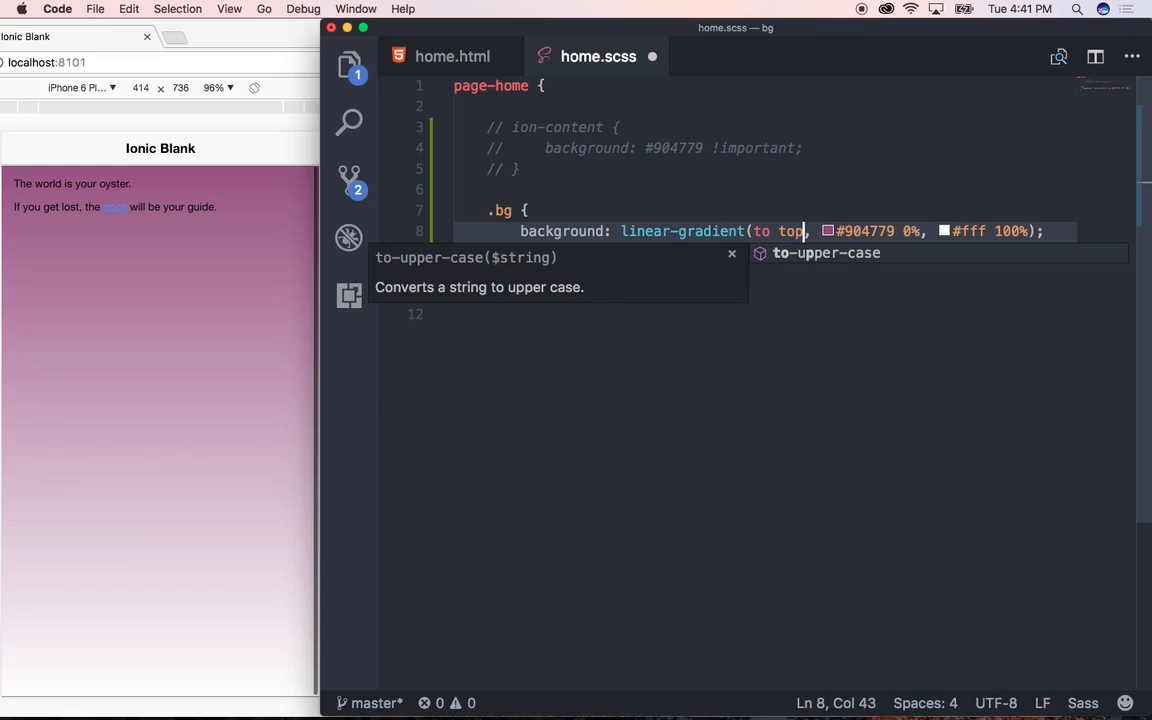
{"action": "key", "text": "cmd+s"}
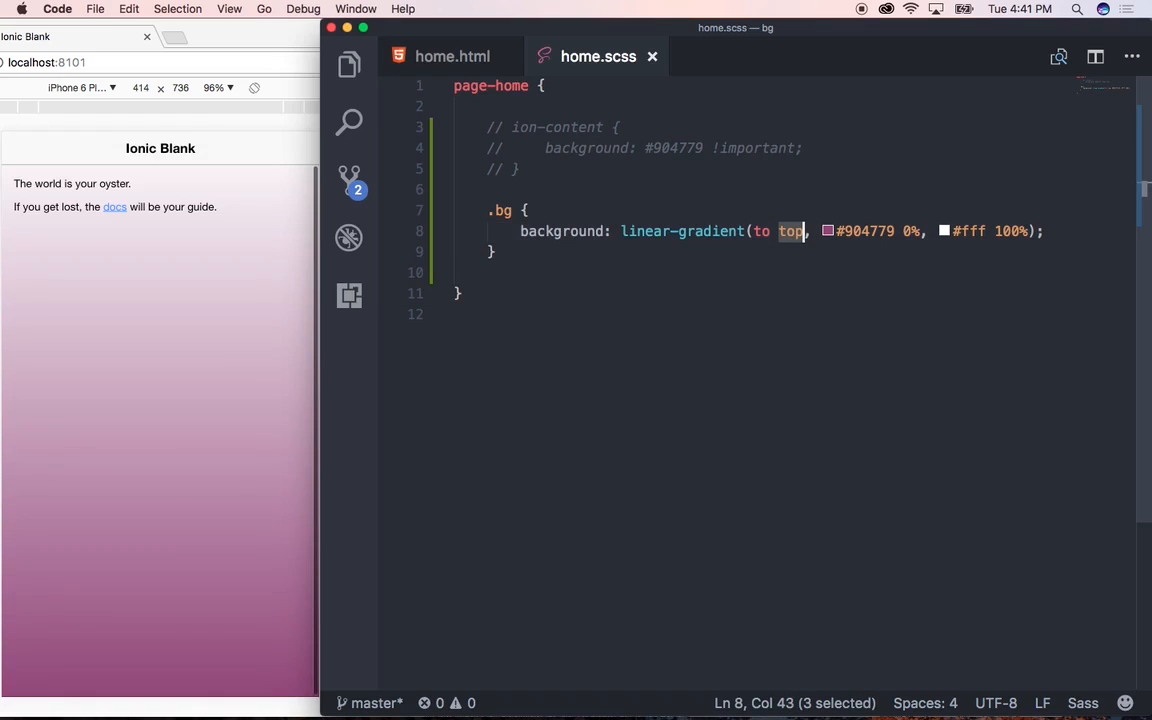
{"action": "type", "text": "left"}
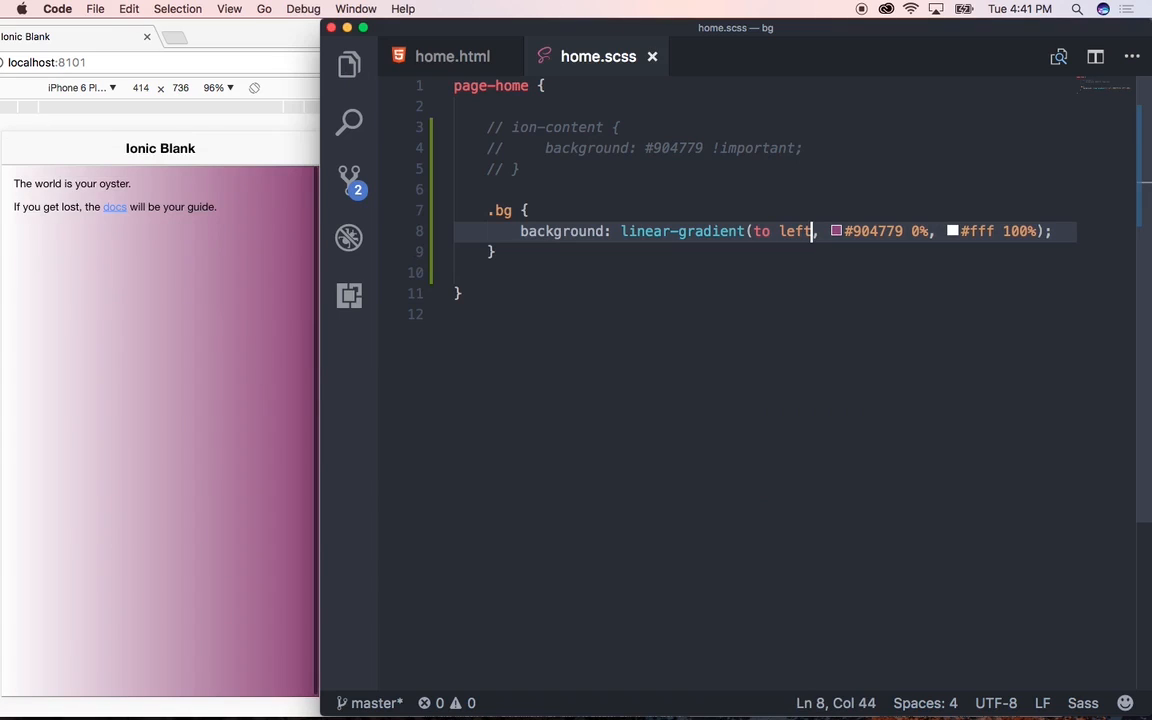
{"action": "double_click", "coordinate": [794, 232]}
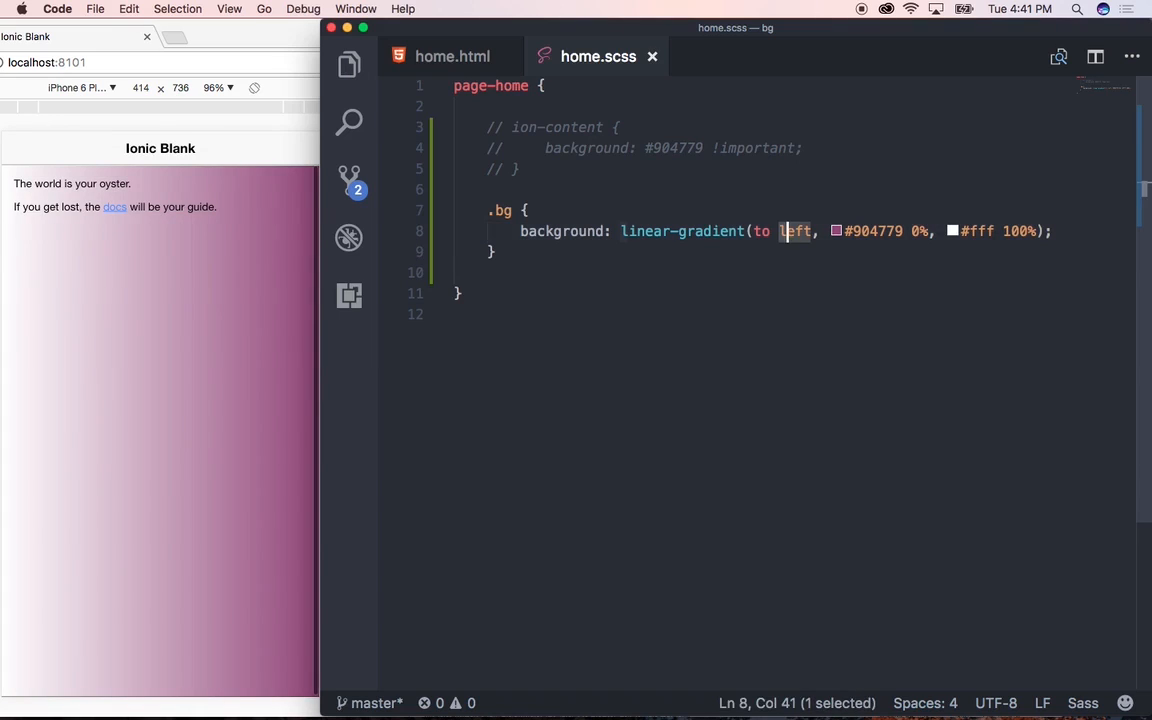
{"action": "type", "text": "right"}
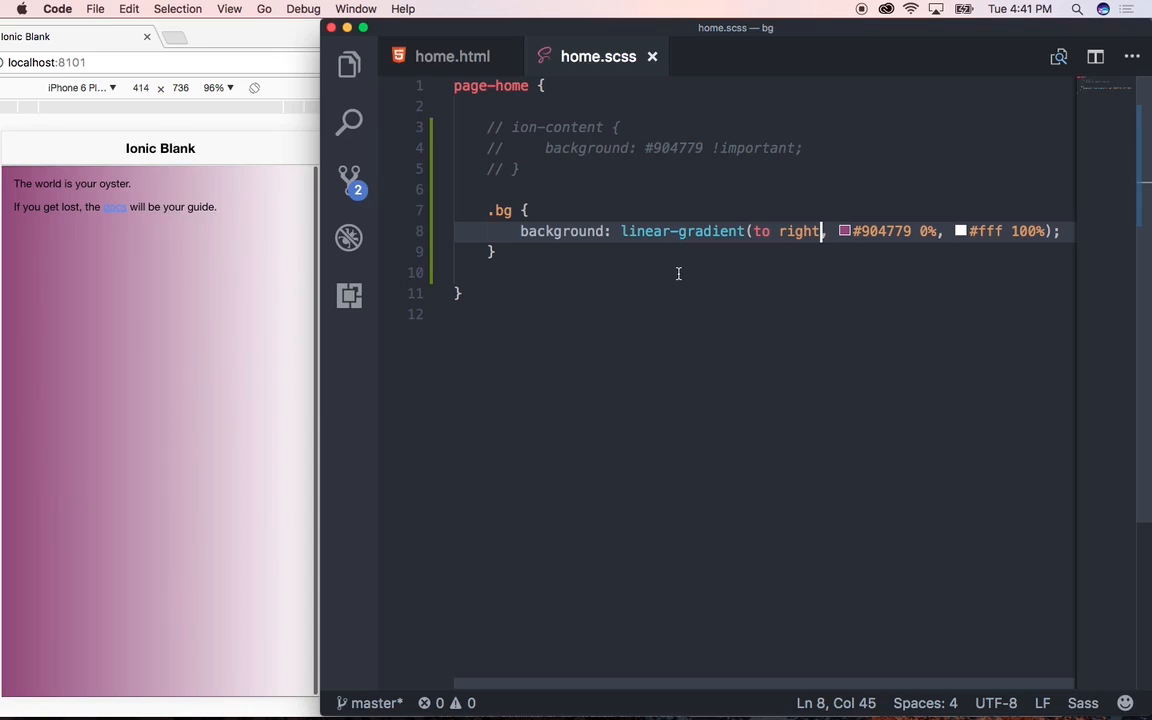
Turn the .bg background into radial-gradient(#904779 0%, #fff 100%) with no direction
{"action": "left_click", "coordinate": [624, 232]}
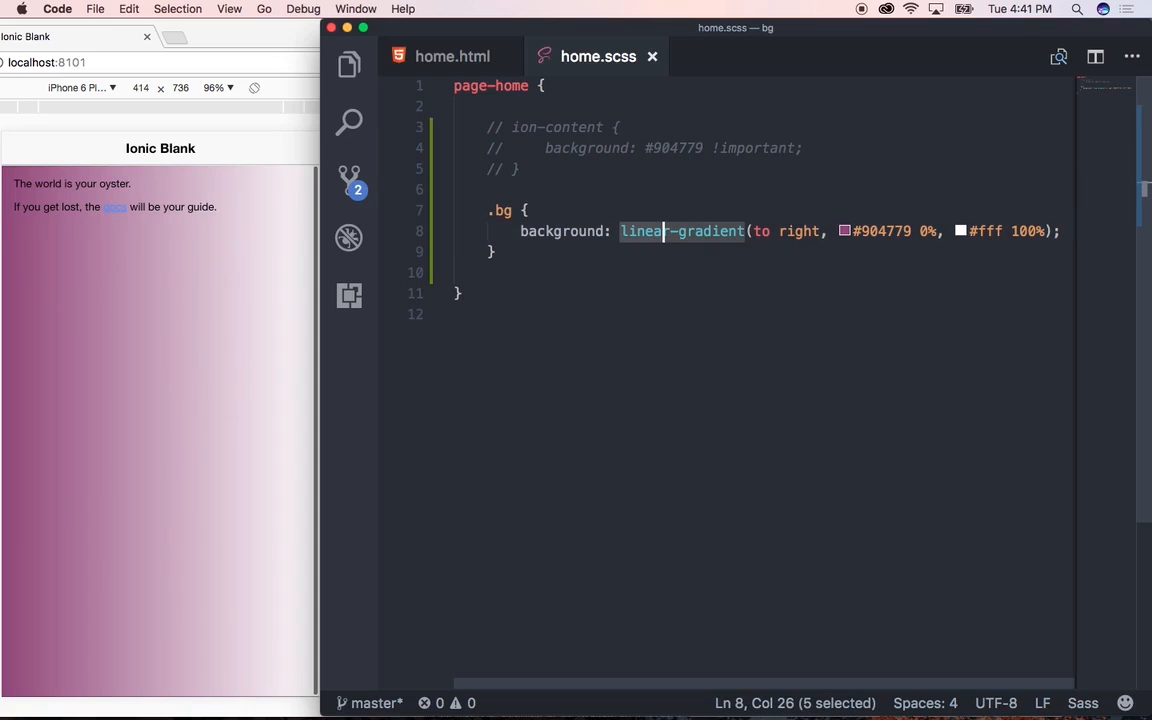
{"action": "type", "text": "radial"}
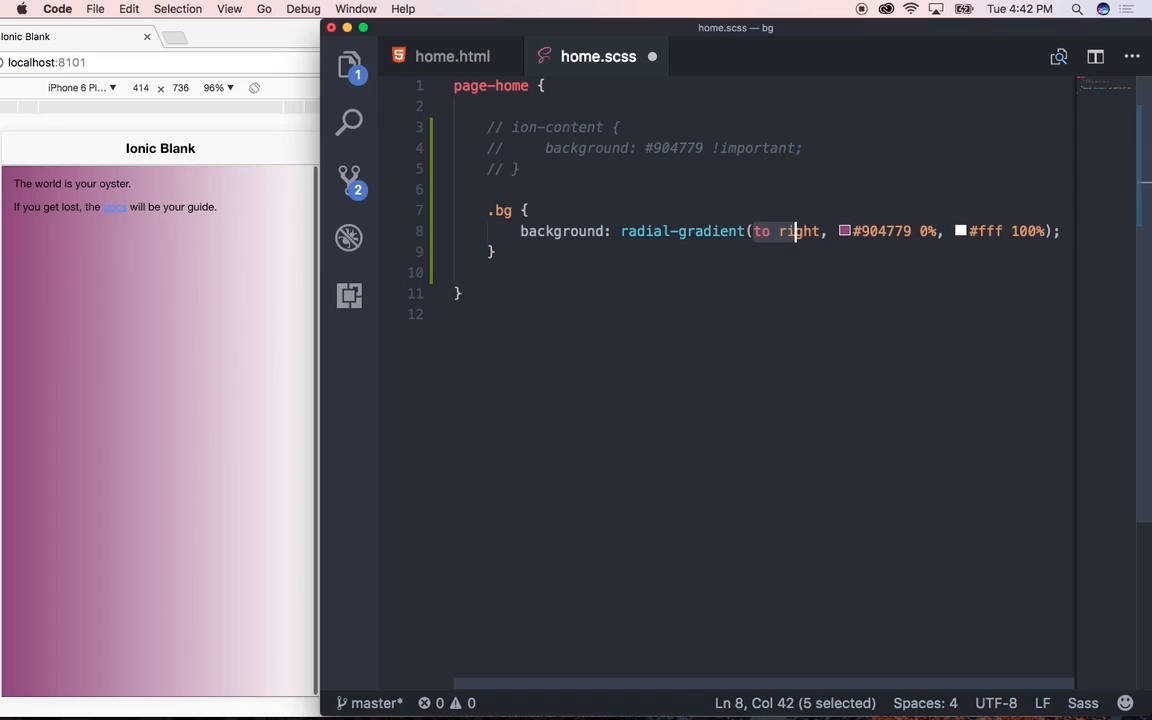
{"action": "key", "text": "Delete"}
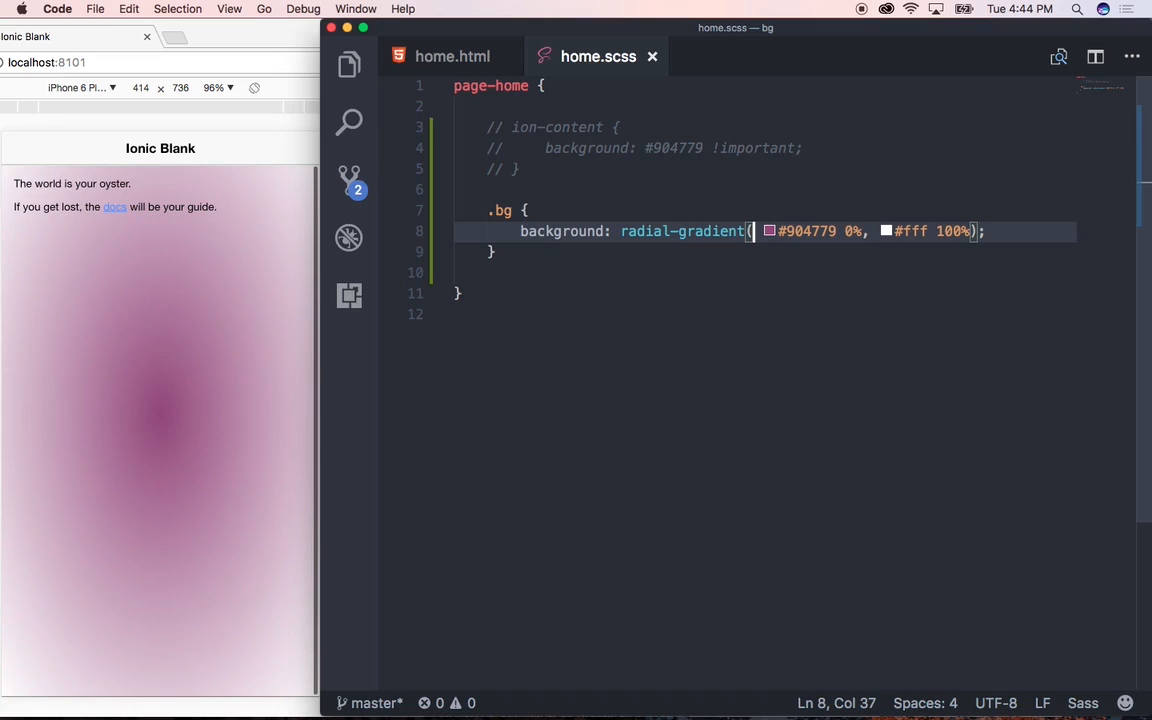
Comment out .bg and add .bg-image with background-image: url('../assets/img/background.jpg');
{"action": "key", "text": "Cmd+/"}
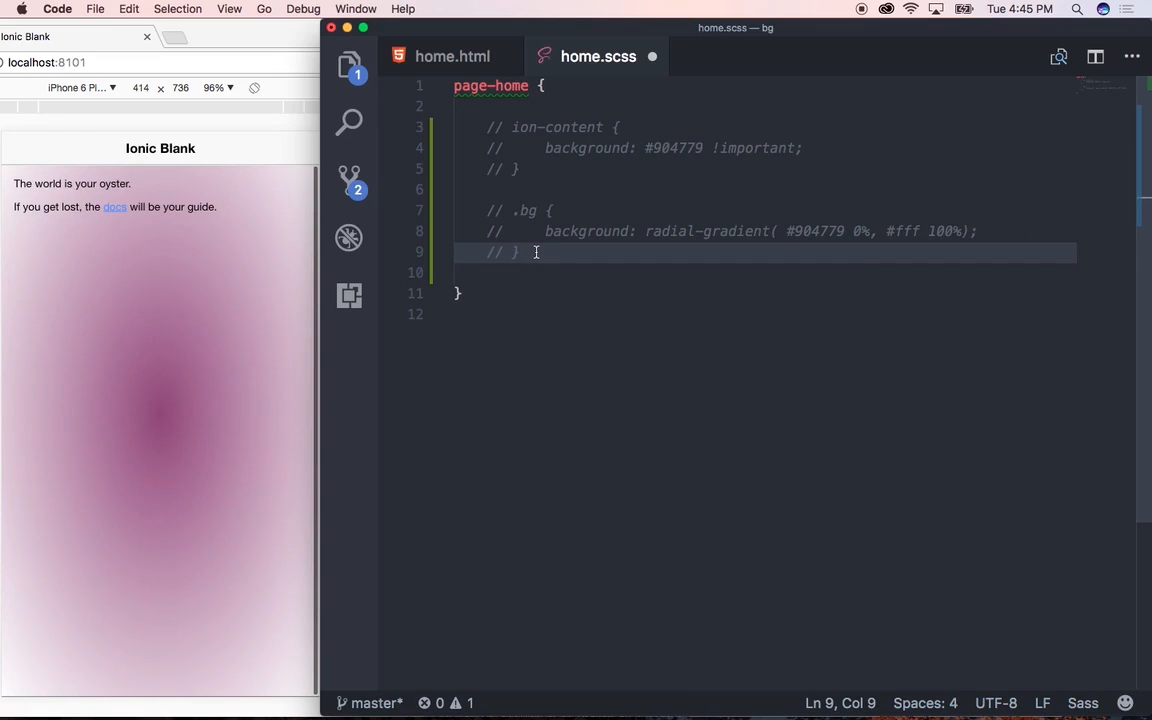
{"action": "key", "text": "Enter"}
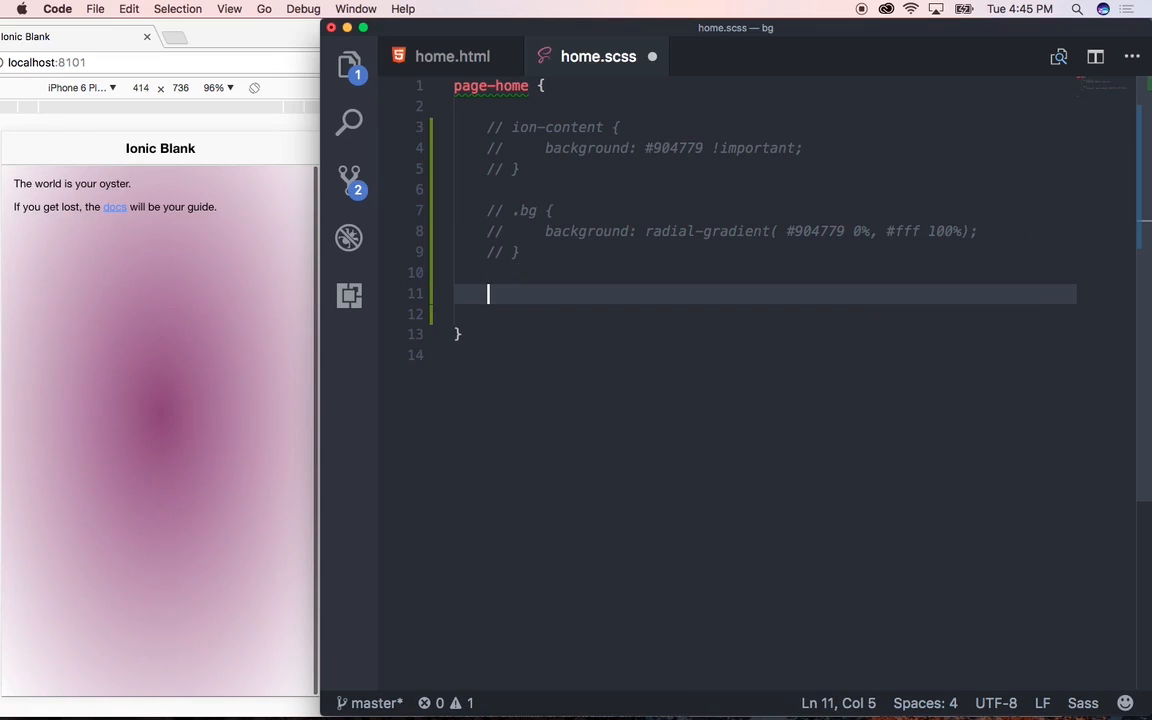
{"action": "type", "text": ".bg-image {"}
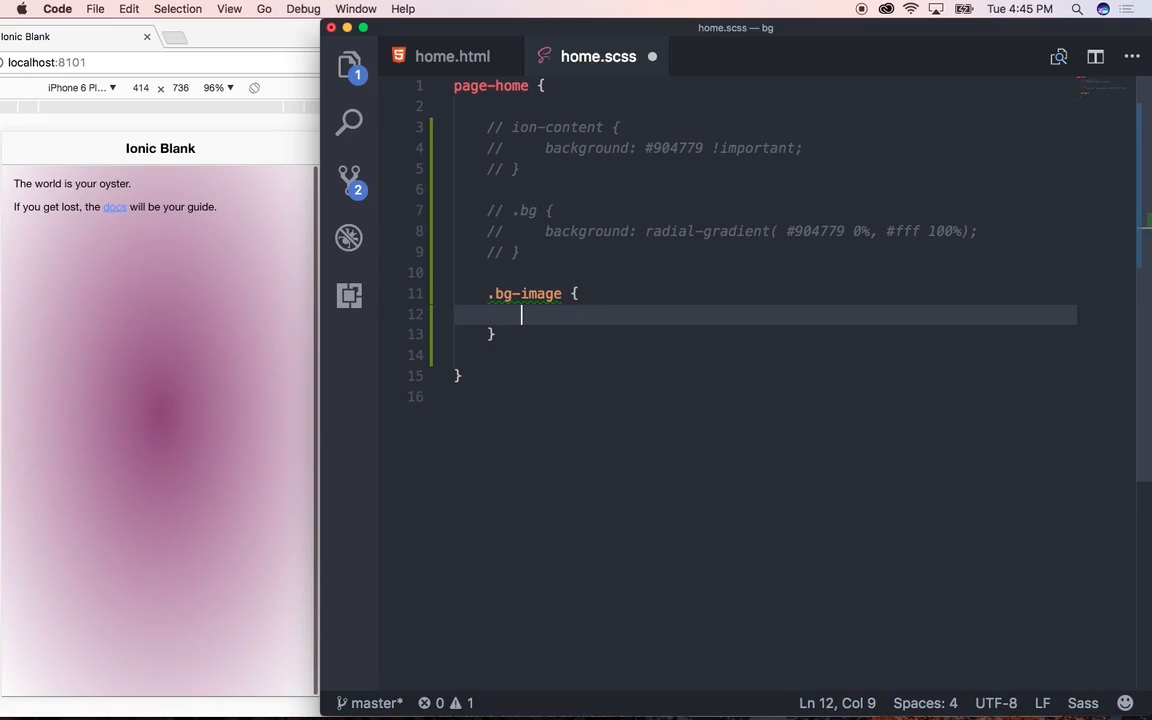
{"action": "type", "text": "background-image:"}
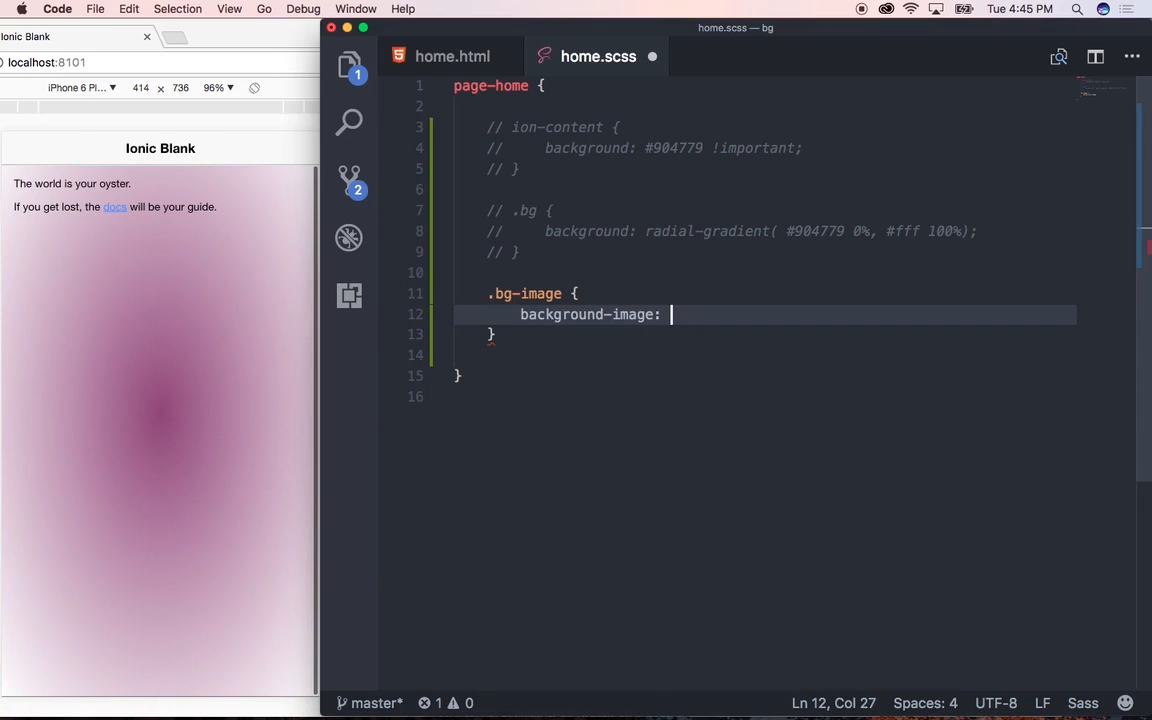
{"action": "type", "text": "url("}
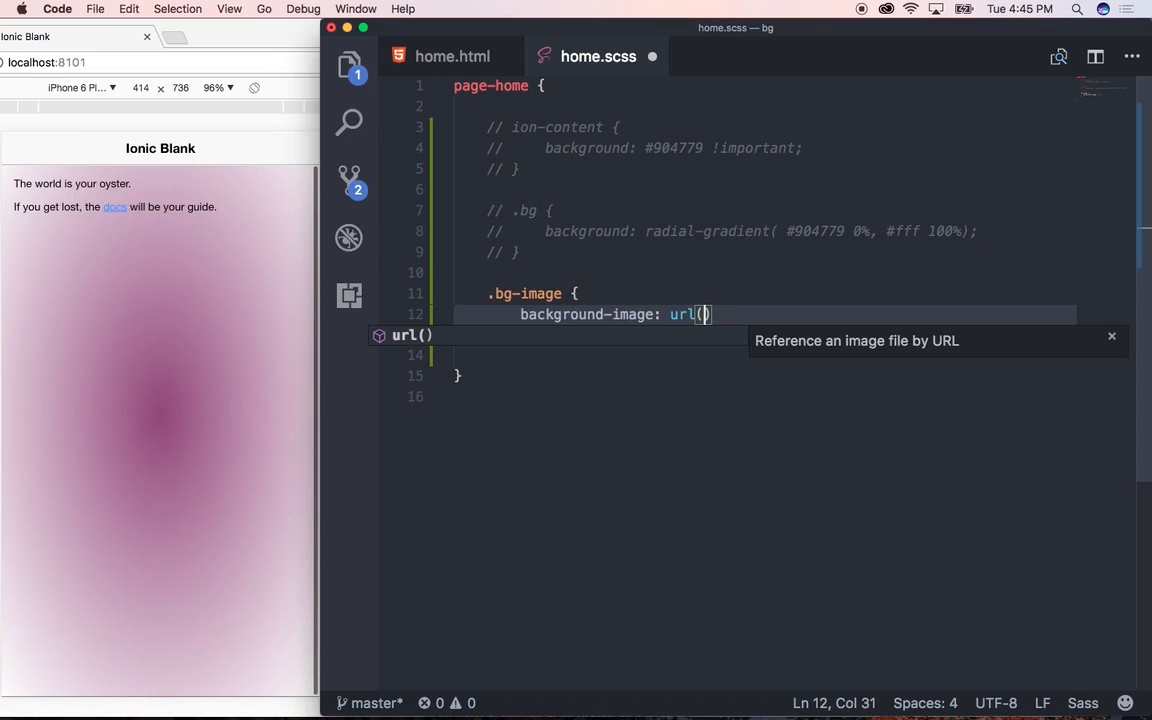
{"action": "type", "text": "'../"}
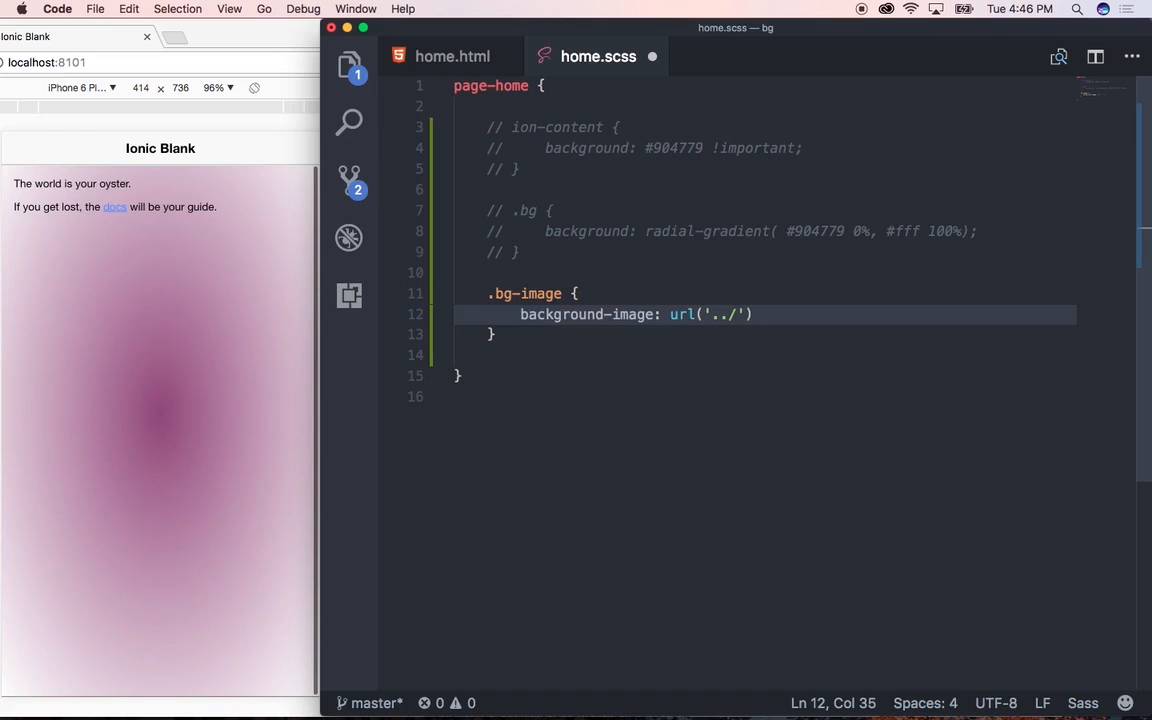
{"action": "type", "text": "a"}
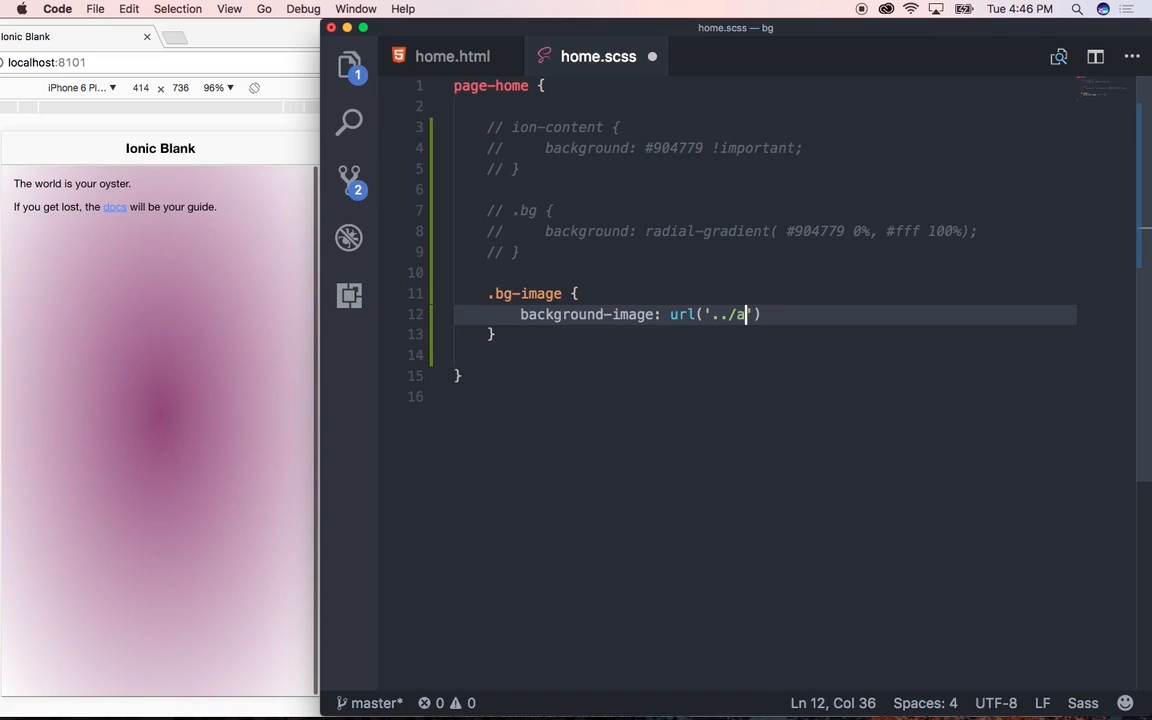
{"action": "type", "text": "ssets/img/background."}
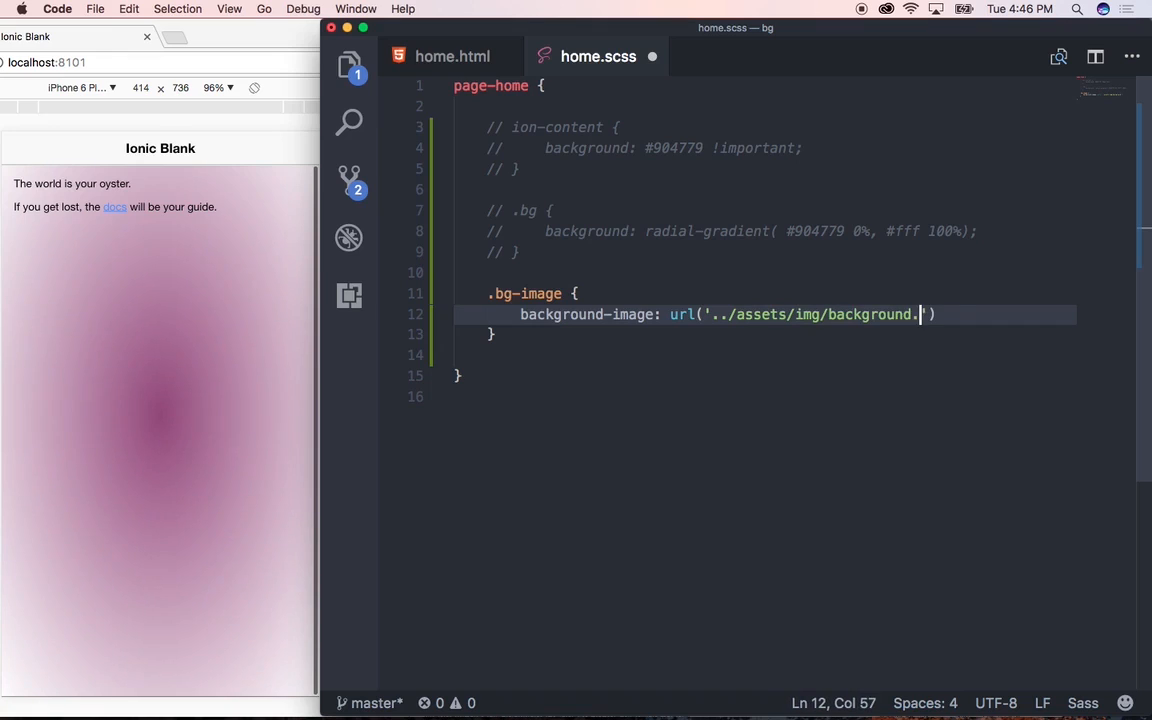
{"action": "type", "text": "jpg"}
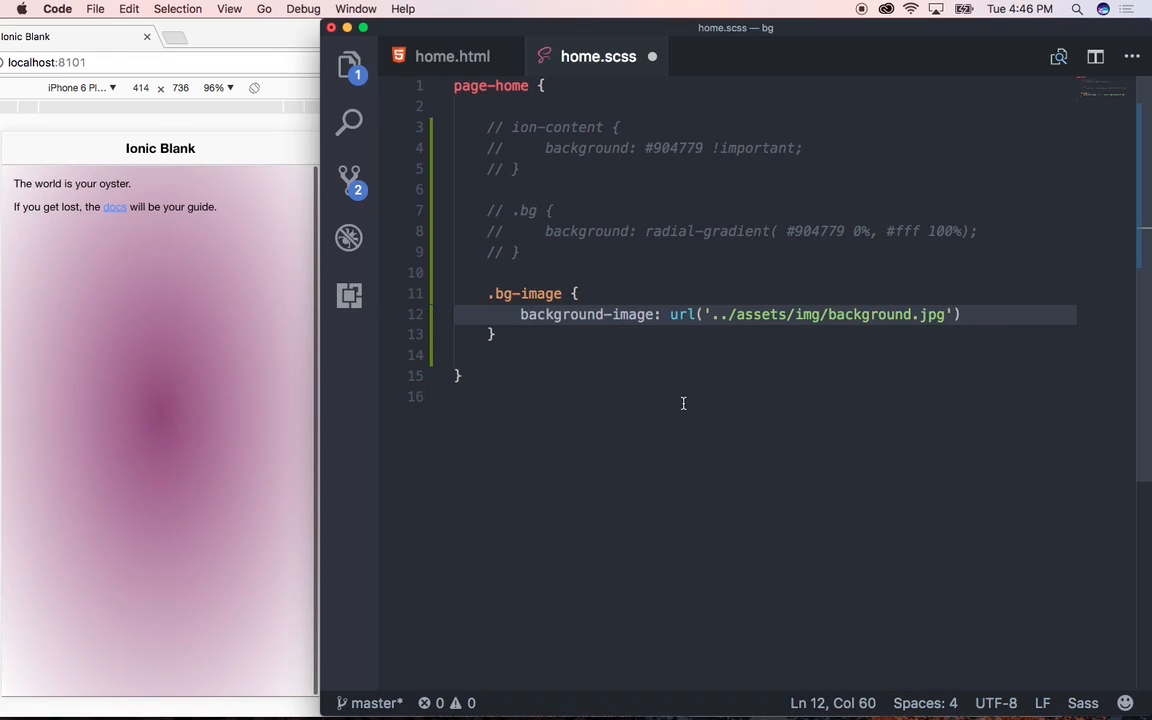
{"action": "mouse_move", "coordinate": [804, 314]}
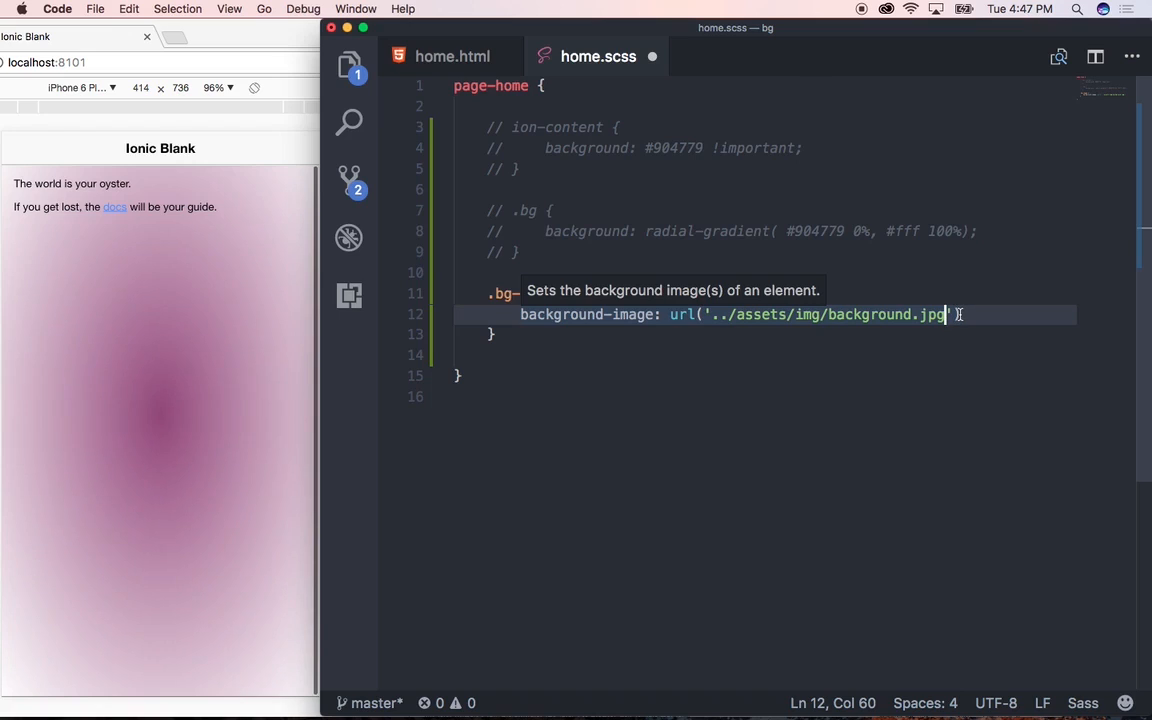
{"action": "type", "text": ");"}
{"action": "key", "text": "Enter"}
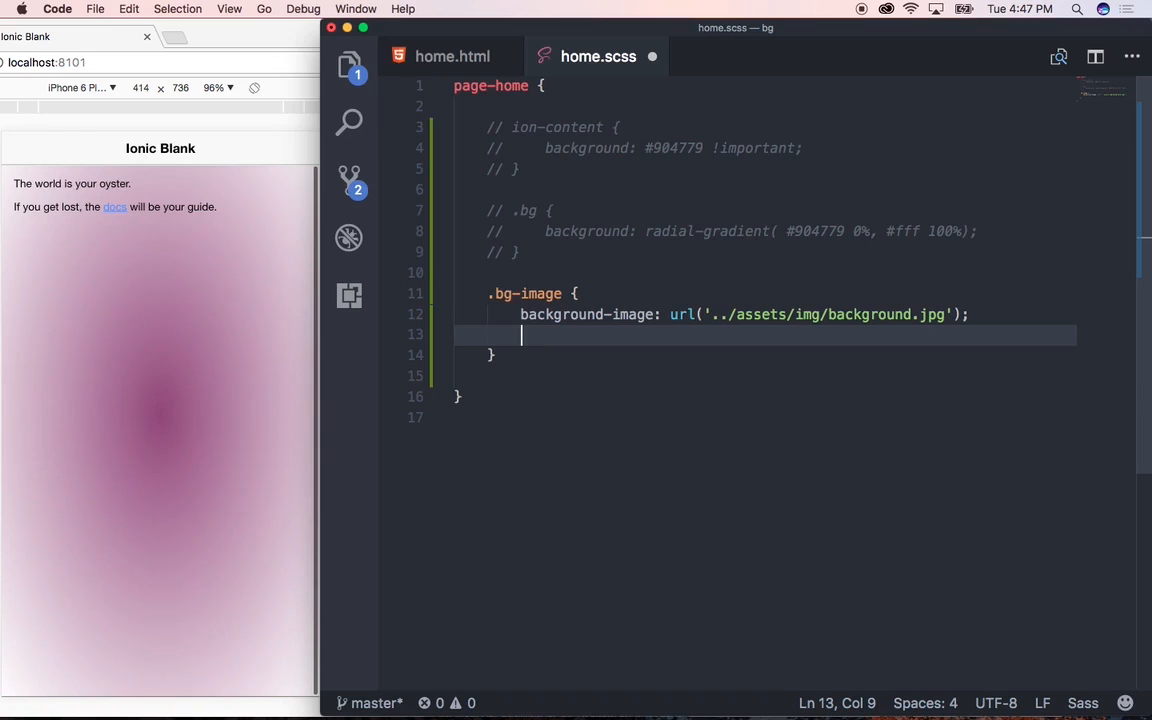
Give .bg-image background-repeat no-repeat, background-position center and background-size contain
{"action": "type", "text": "background-repeat:"}
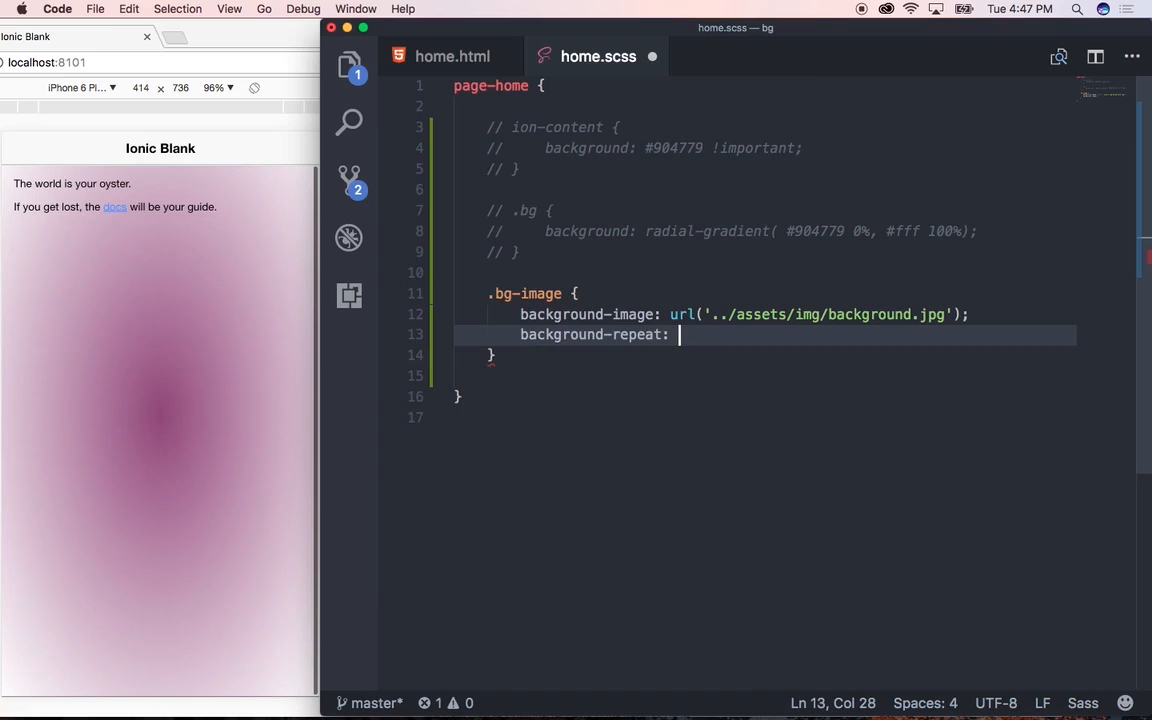
{"action": "type", "text": "no-repeat;"}
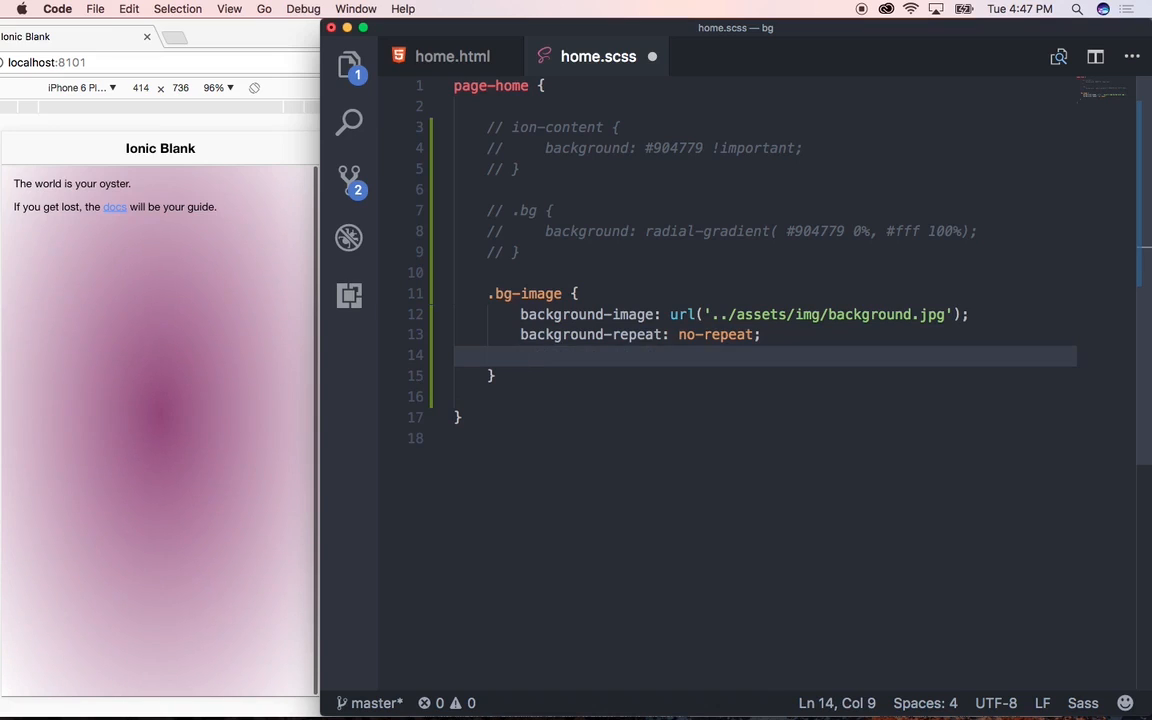
{"action": "type", "text": "background-position:"}
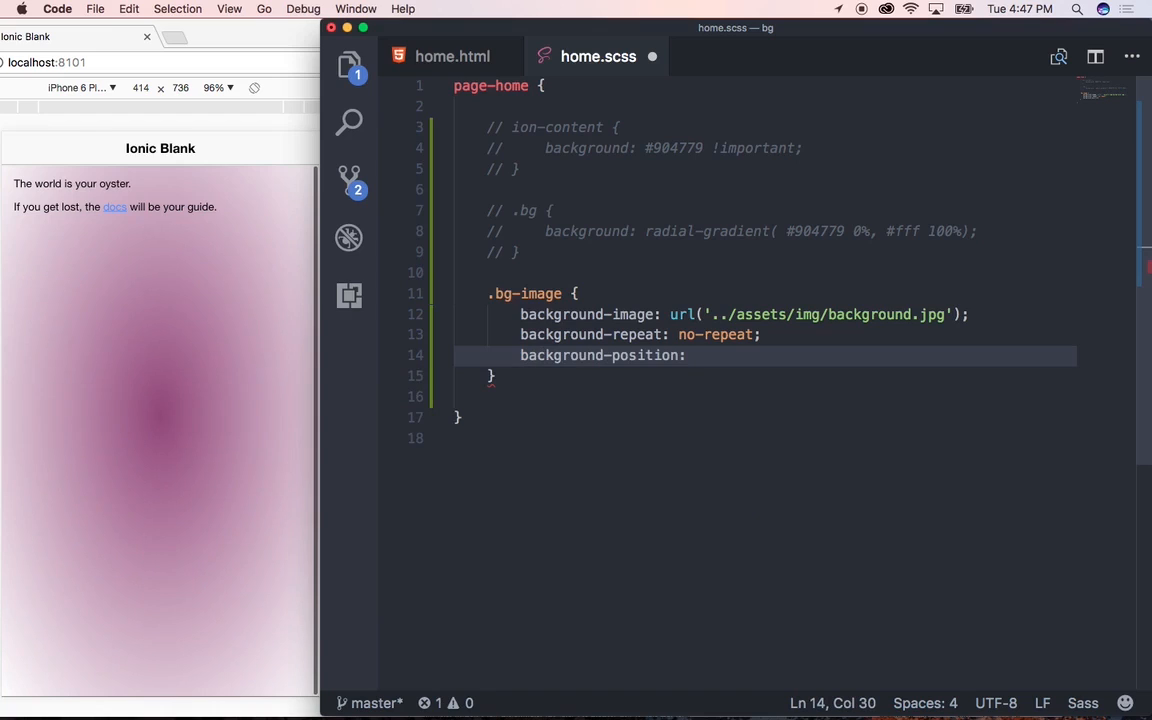
{"action": "type", "text": "center;"}
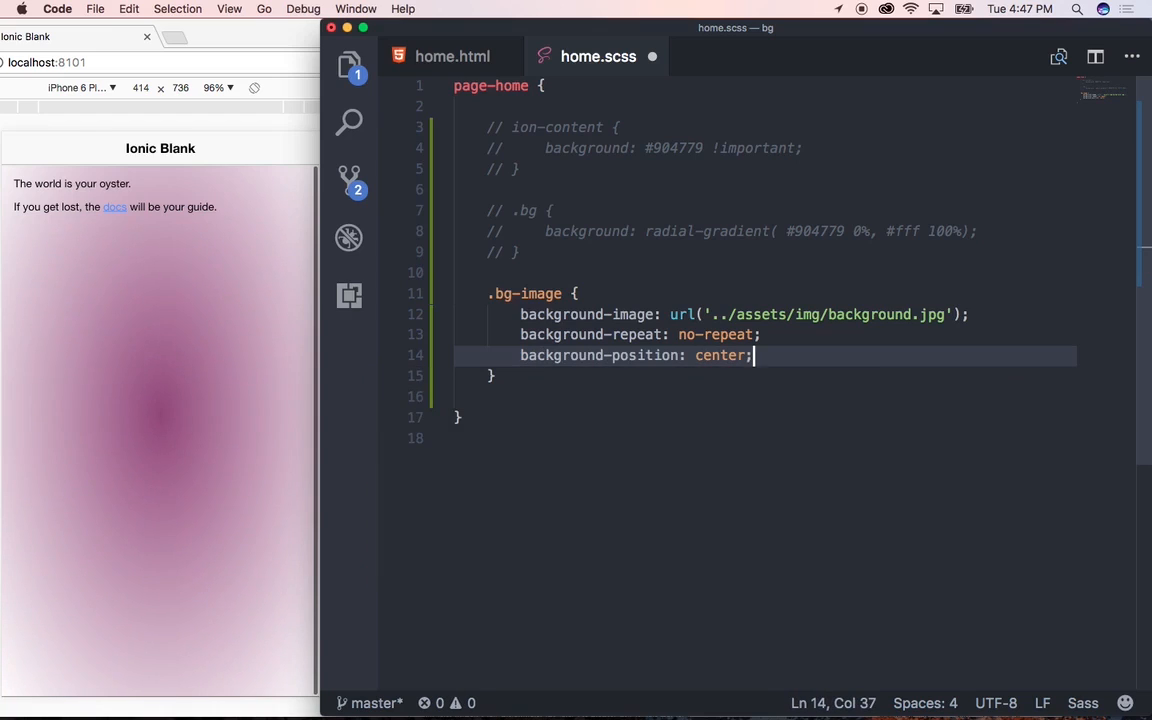
{"action": "key", "text": "Enter"}
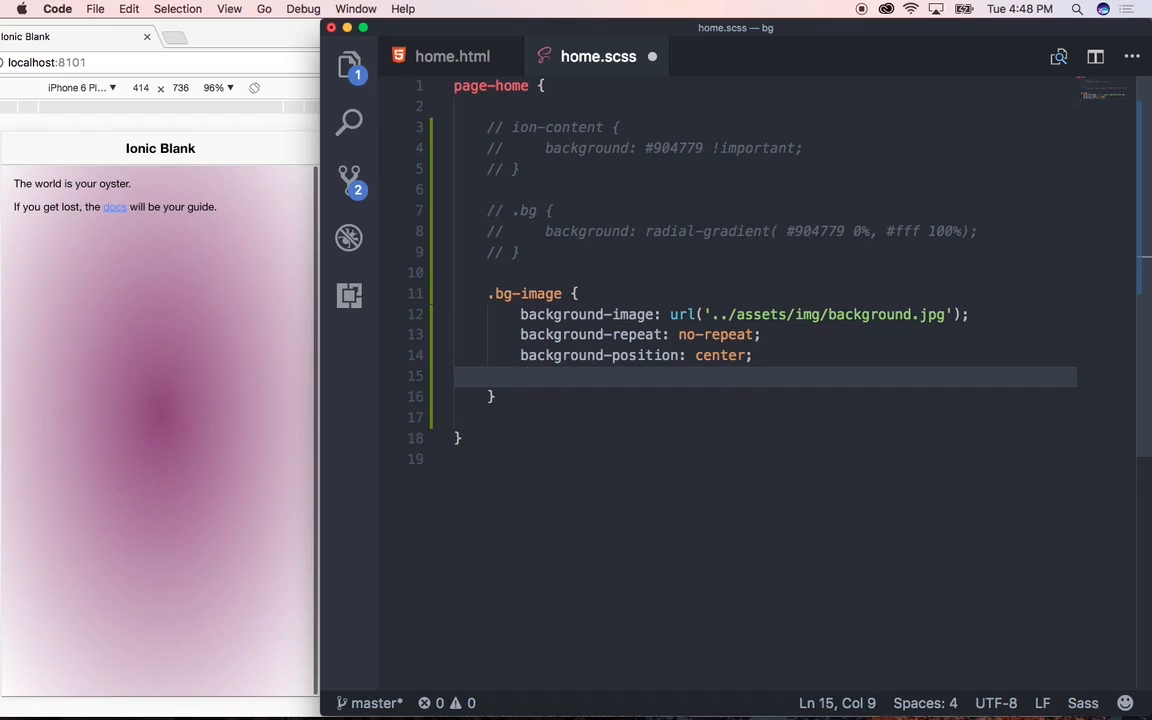
{"action": "type", "text": "background-size:"}
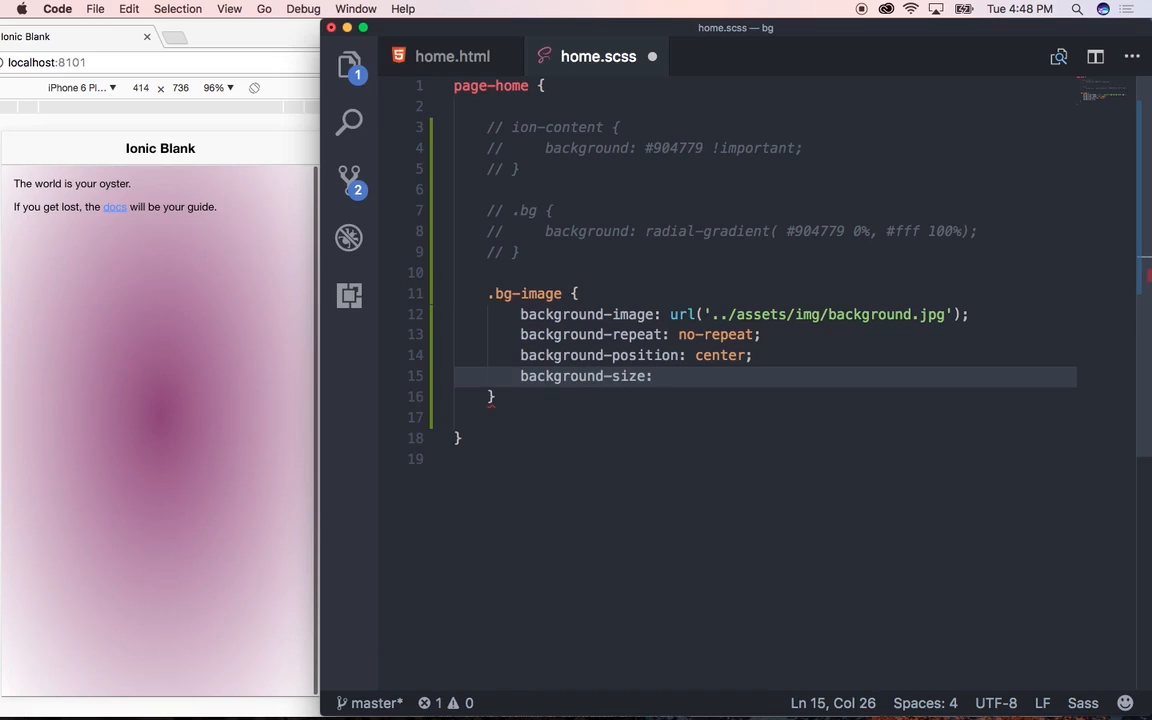
{"action": "type", "text": "contain;"}
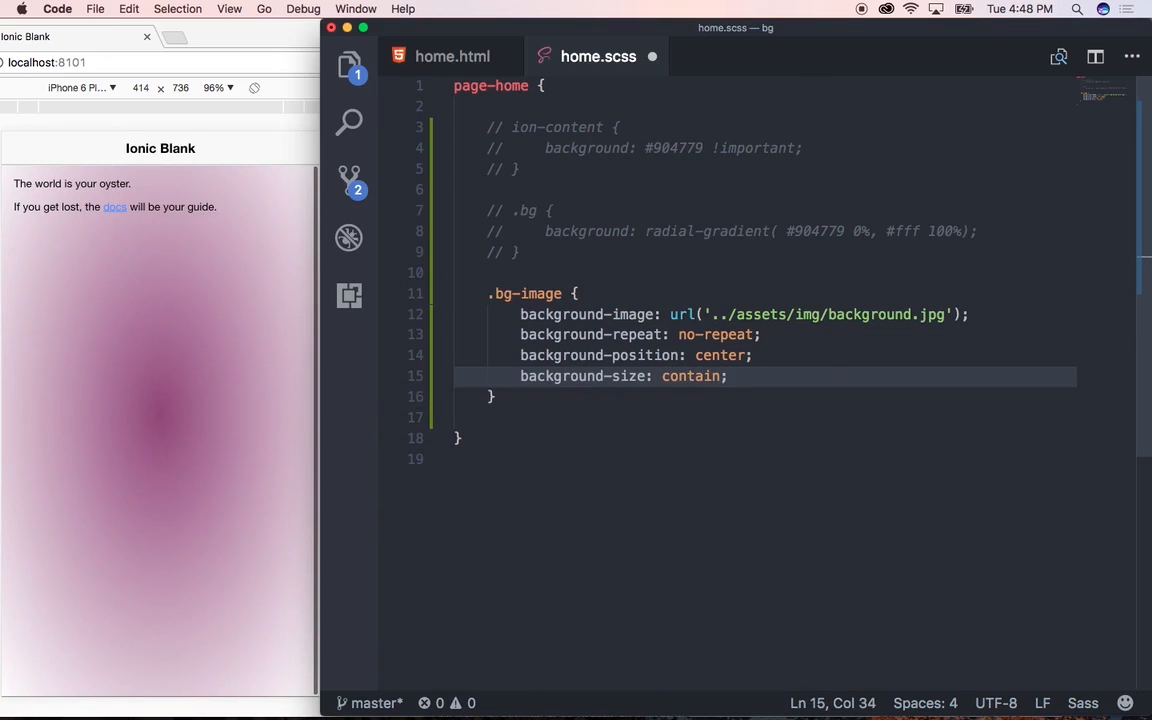
{"action": "left_click", "coordinate": [348, 64]}
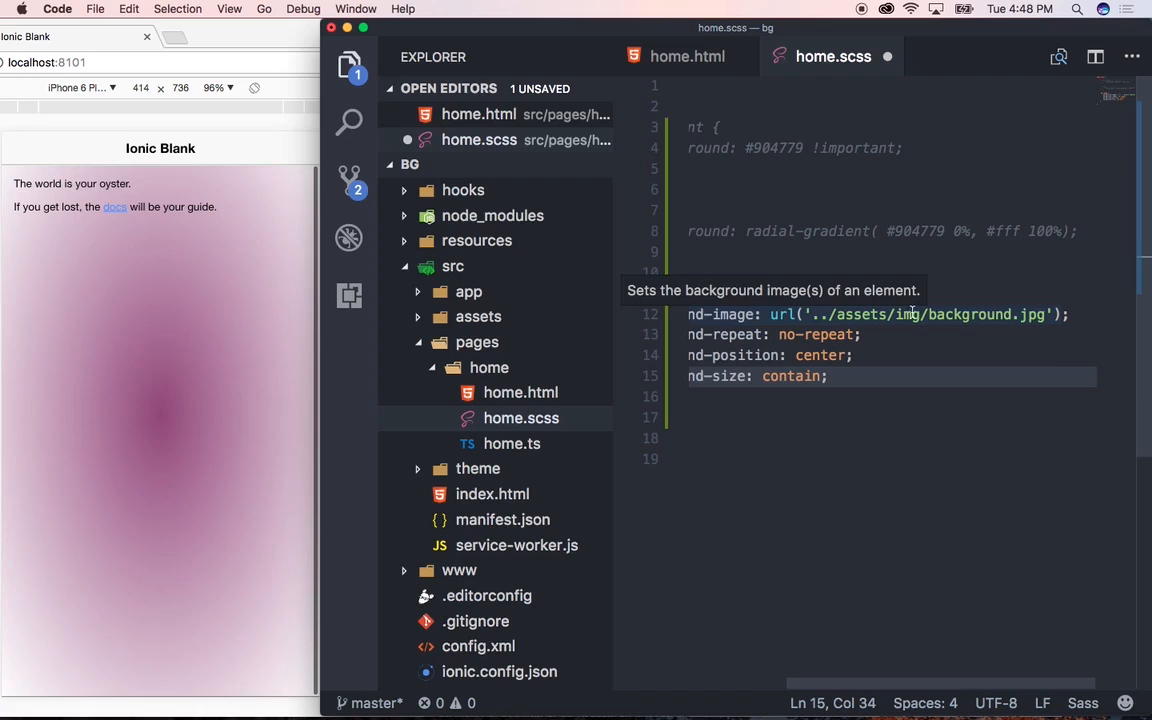
{"action": "mouse_move", "coordinate": [478, 316]}
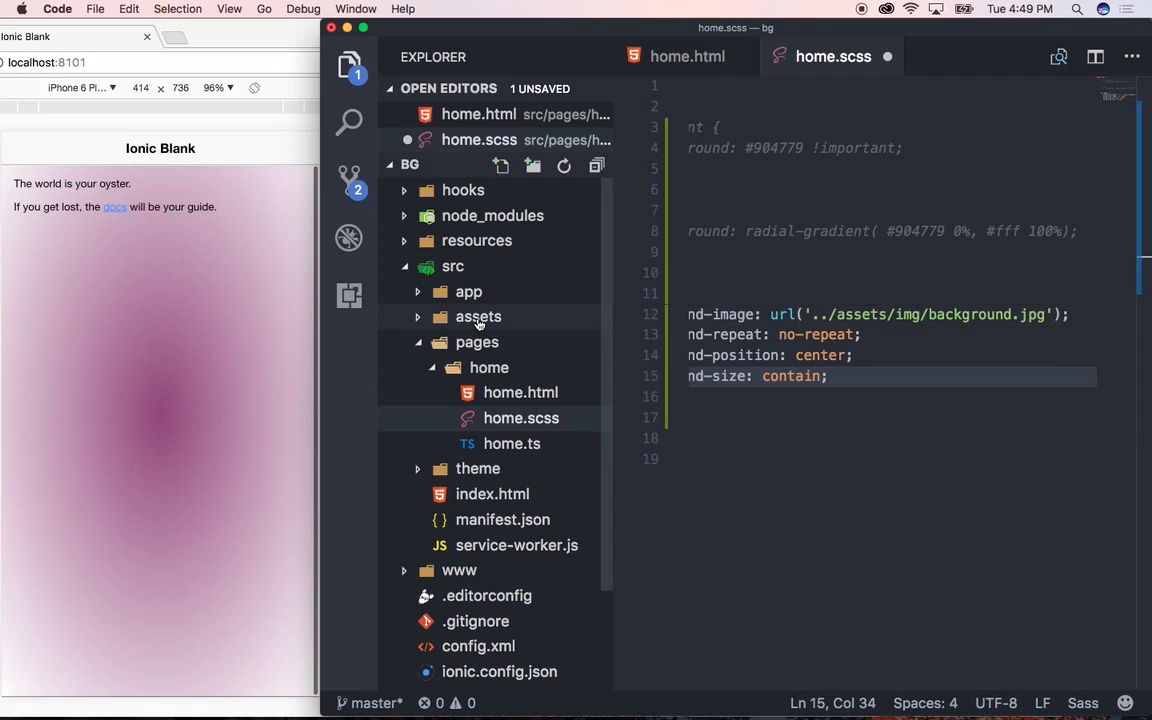
Expand assets/img to confirm background.jpg is there, then hide the file tree
{"action": "right_click", "coordinate": [478, 316]}
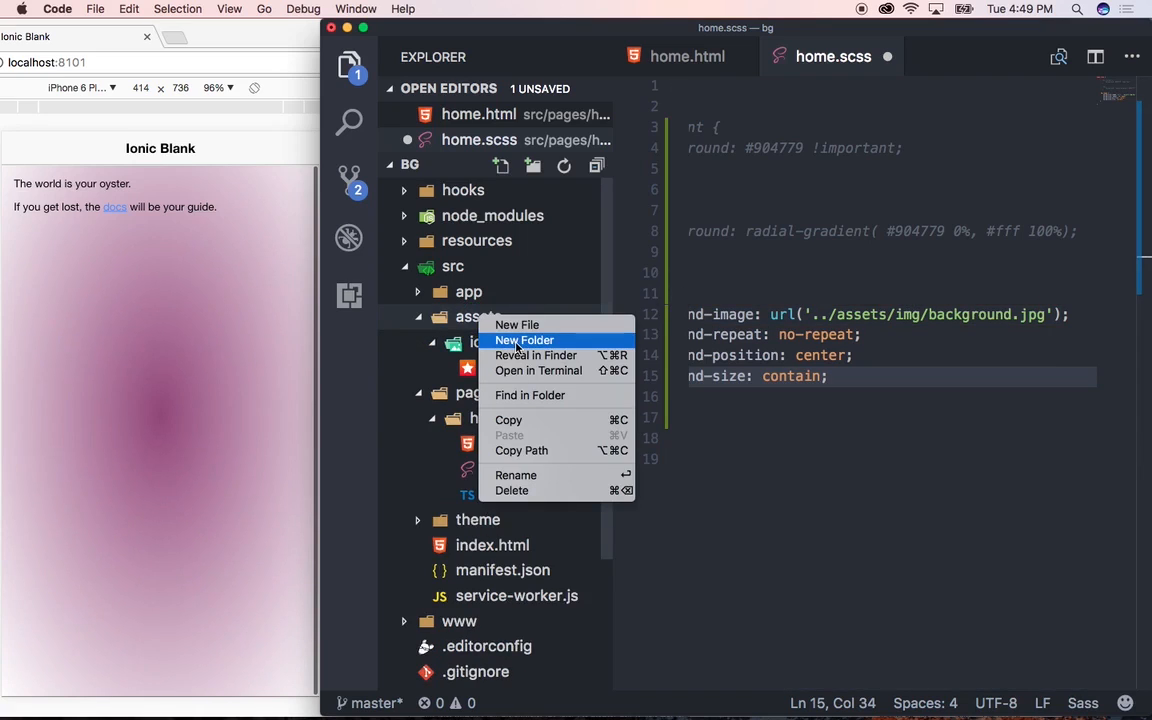
{"action": "left_click", "coordinate": [524, 340]}
{"action": "type", "text": "img"}
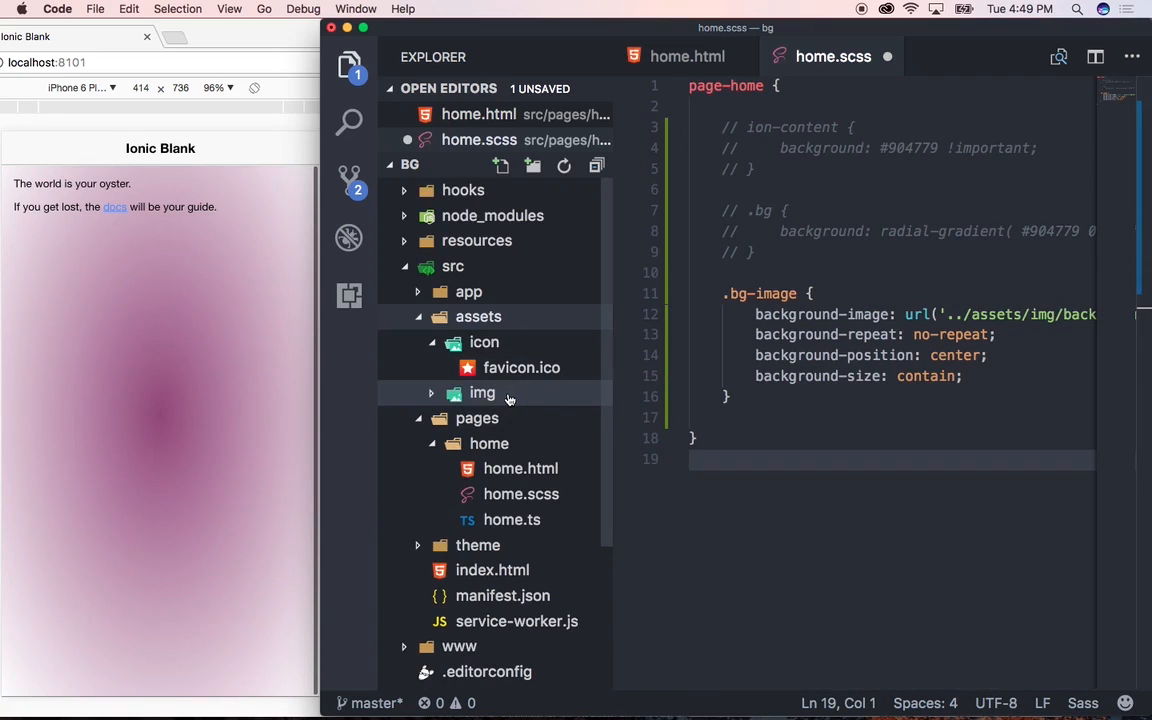
{"action": "mouse_move", "coordinate": [508, 394]}
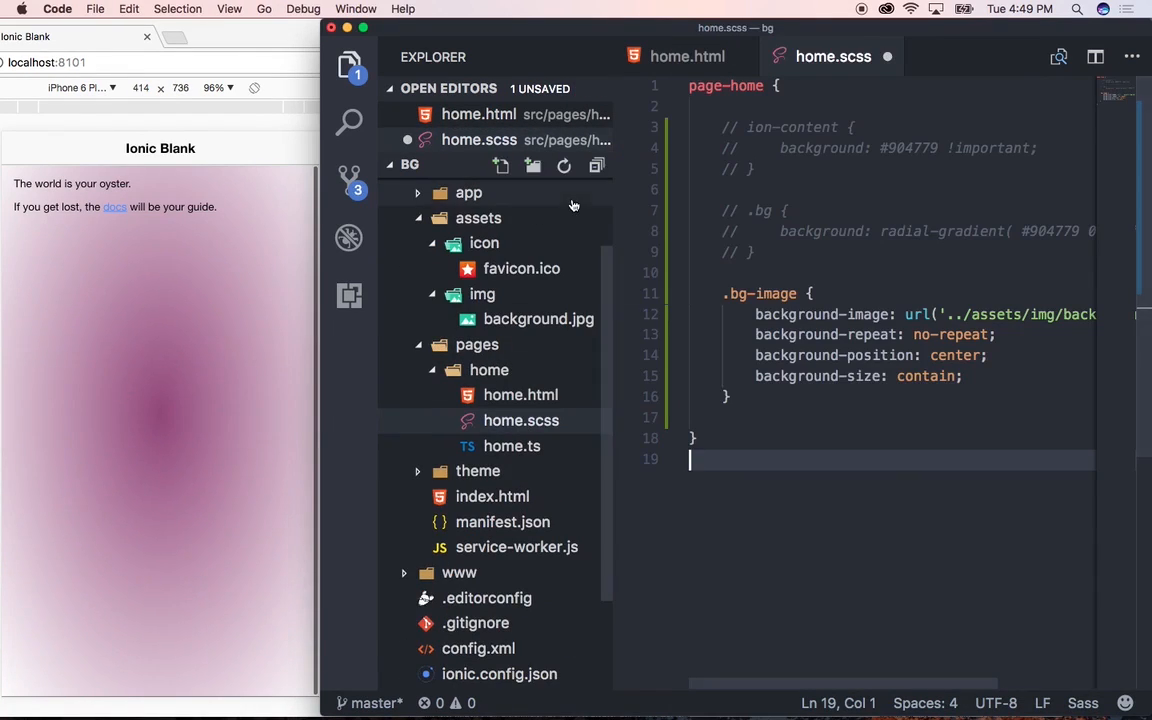
{"action": "left_click", "coordinate": [352, 66]}
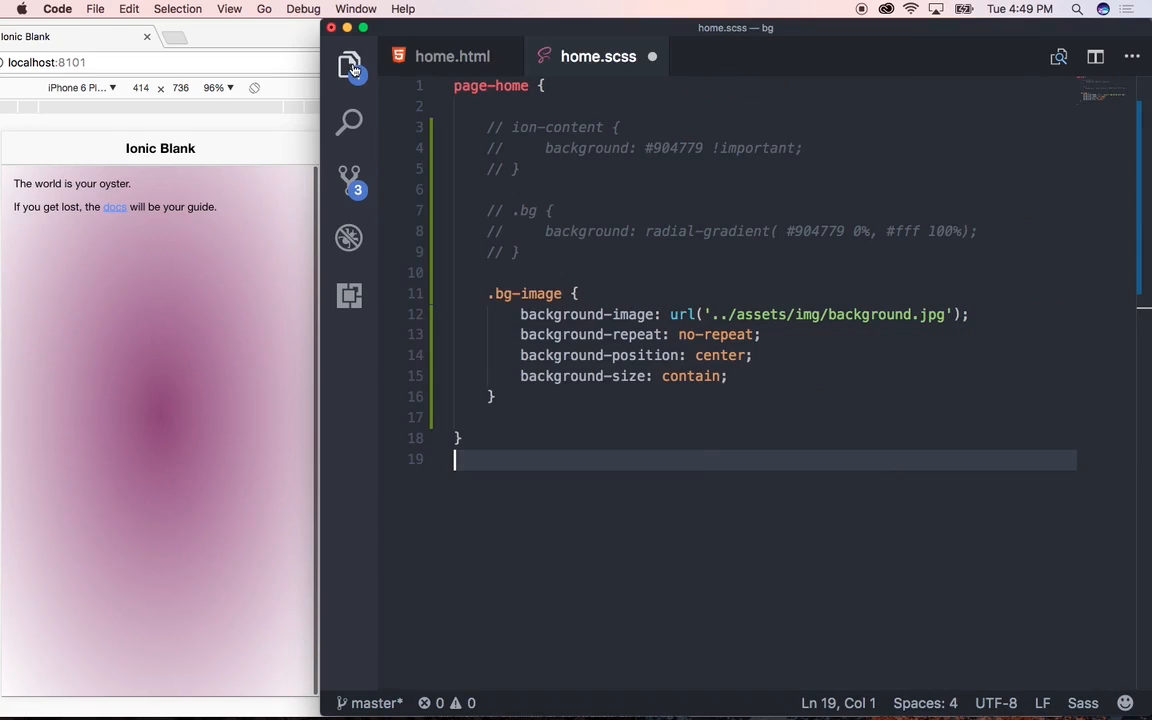
Save the stylesheet and change the ion-content class in home.html to "bg-image"
{"action": "key", "text": "cmd+s"}
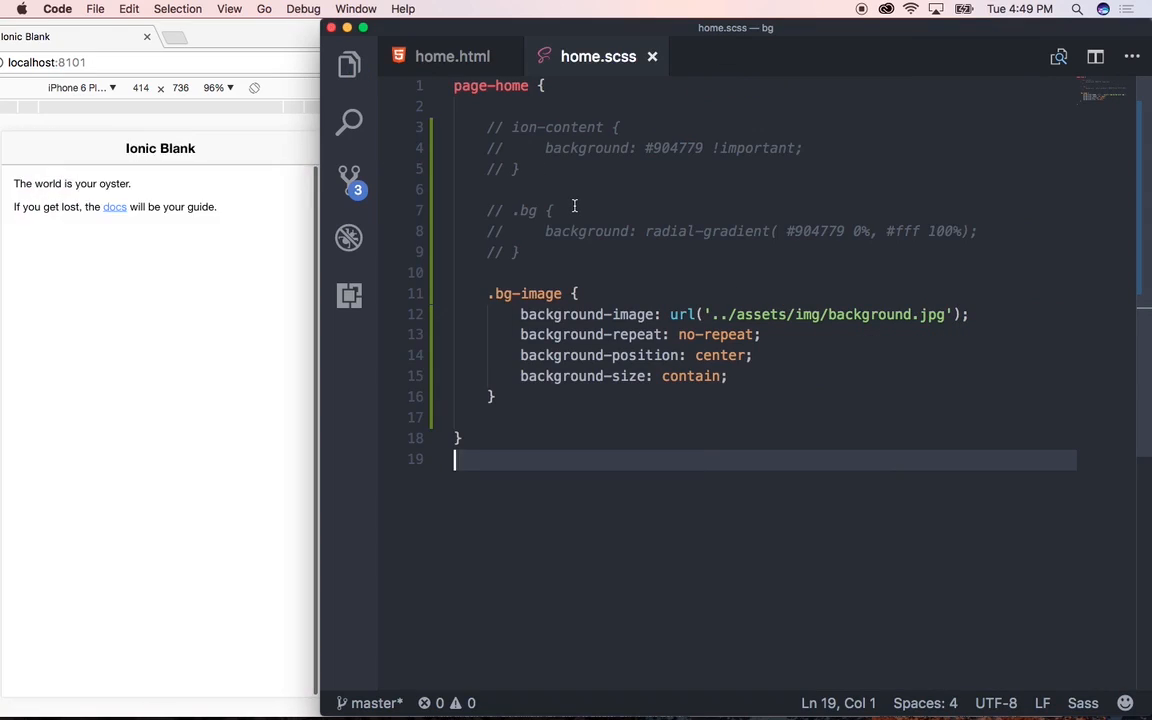
{"action": "left_click", "coordinate": [450, 56]}
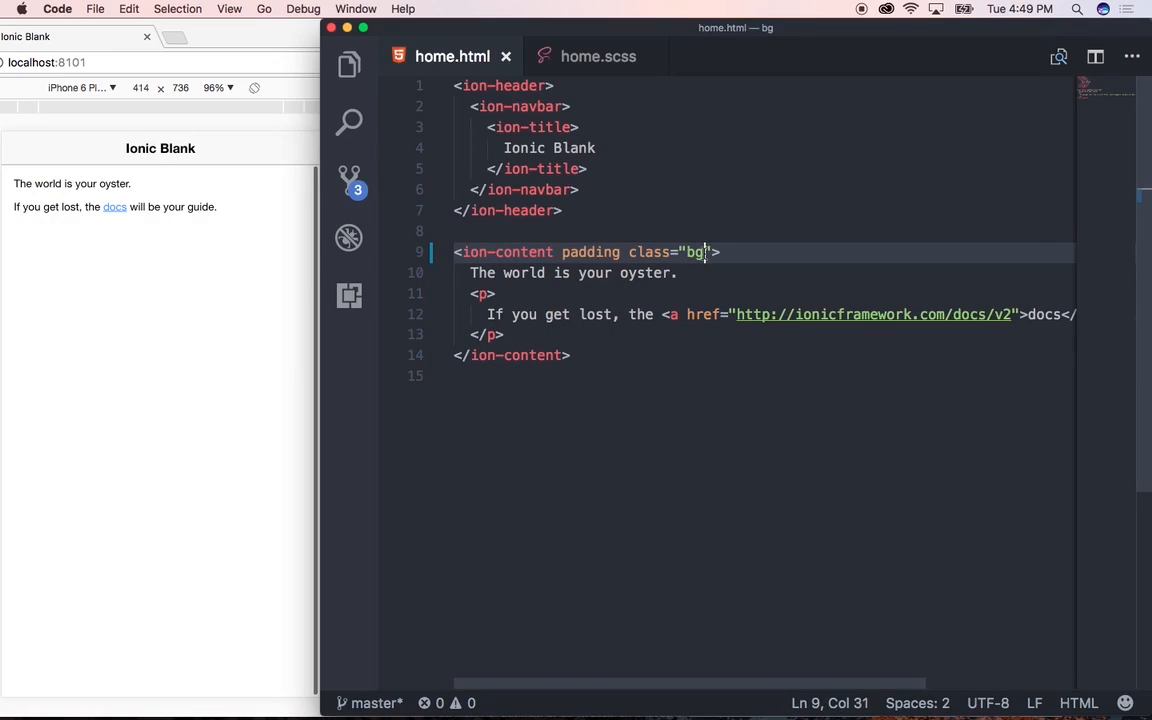
{"action": "type", "text": "-image"}
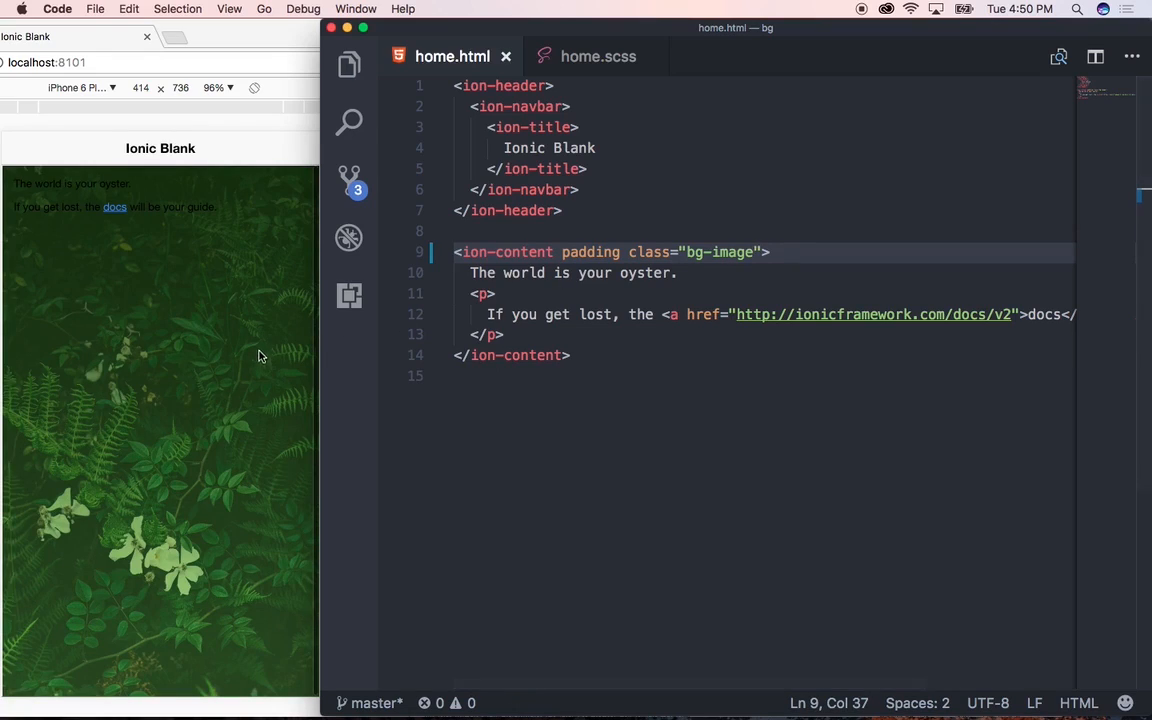
{"action": "mouse_move", "coordinate": [260, 352]}
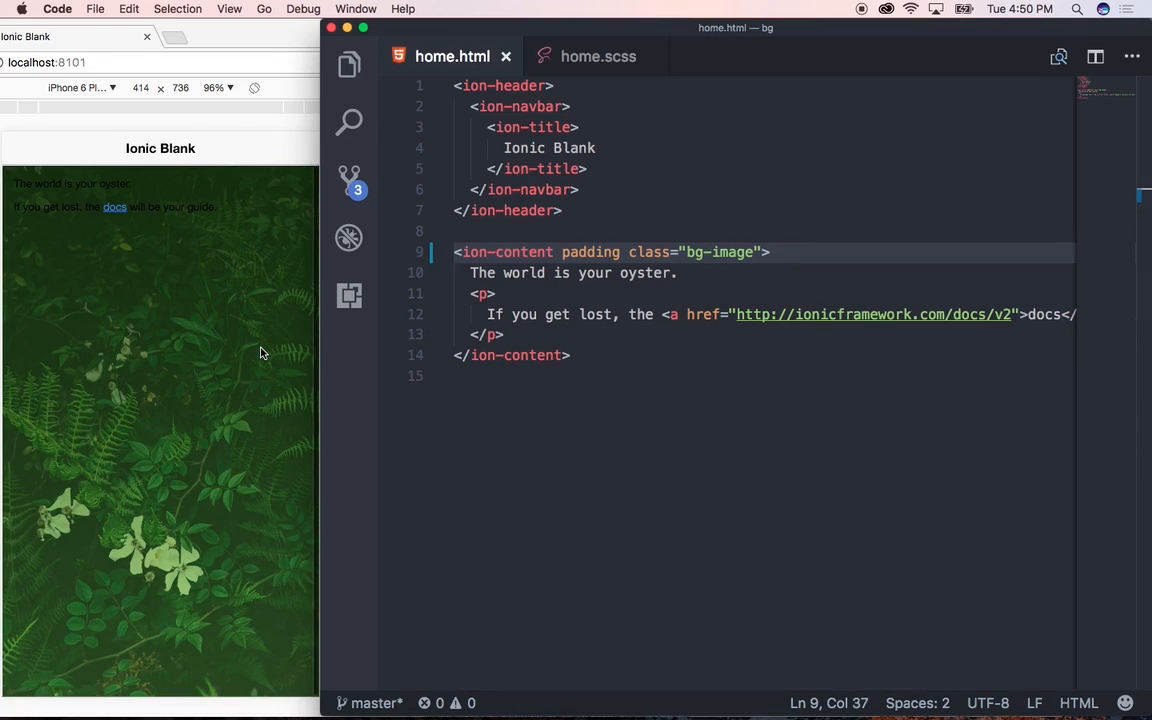